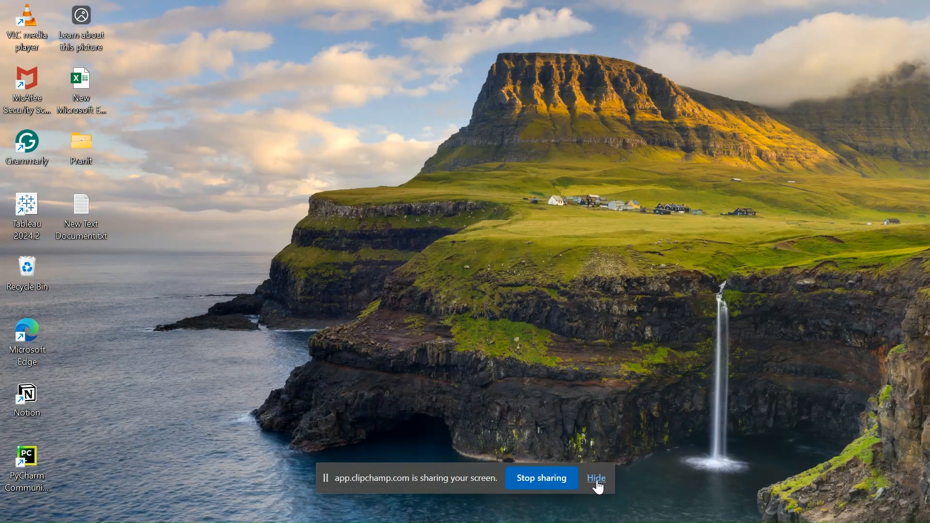
Bring up a Command Prompt window from the desktop
{"action": "left_click", "coordinate": [596, 479]}
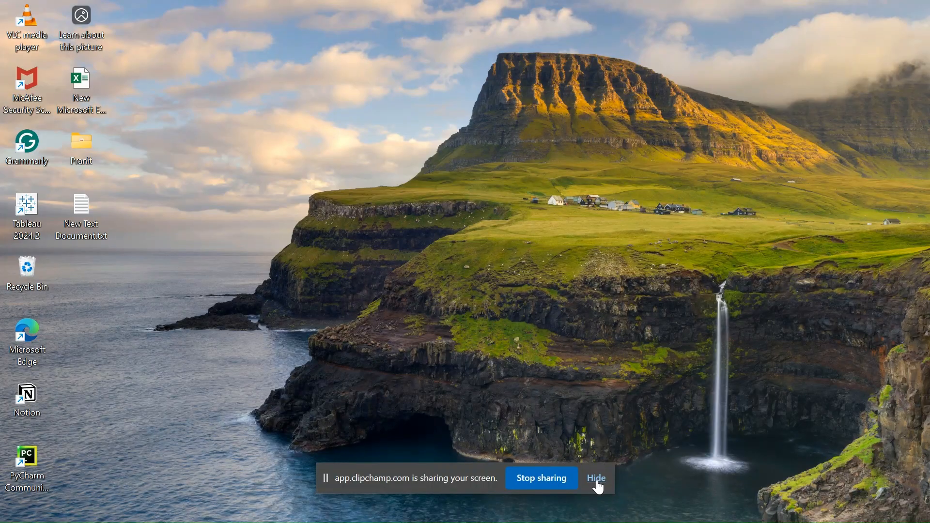
{"action": "left_click", "coordinate": [597, 479]}
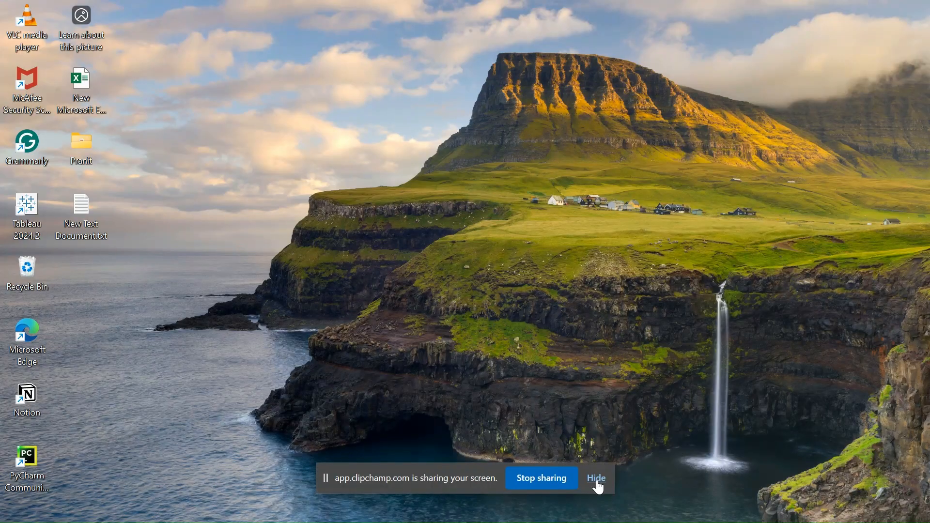
{"action": "left_click", "coordinate": [596, 479]}
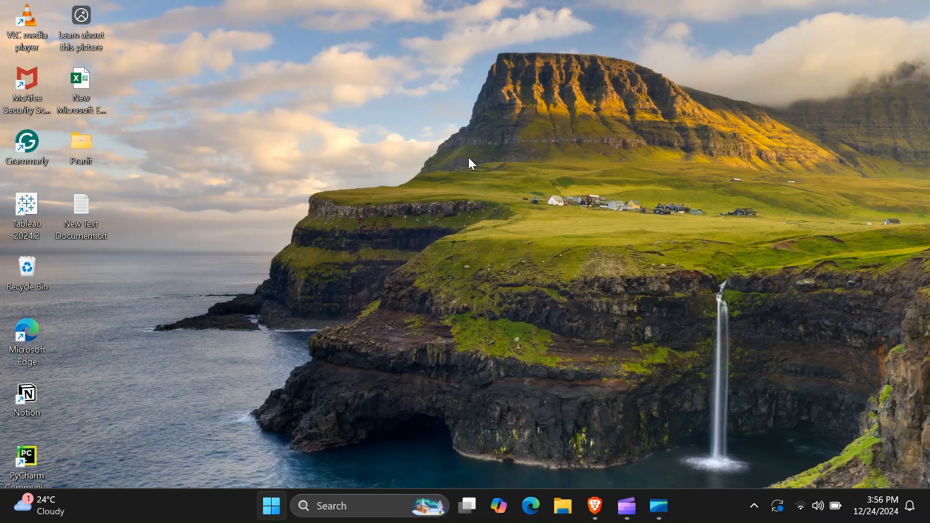
{"action": "type", "text": "cmd"}
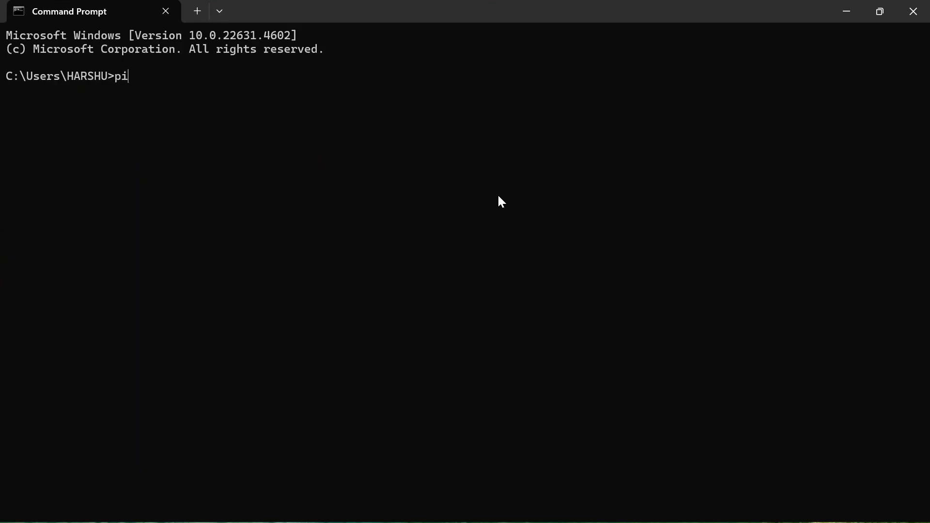
Run 'pip install labelImg' so labelImg 1.8.6 is reported successfully installed
{"action": "type", "text": "p install"}
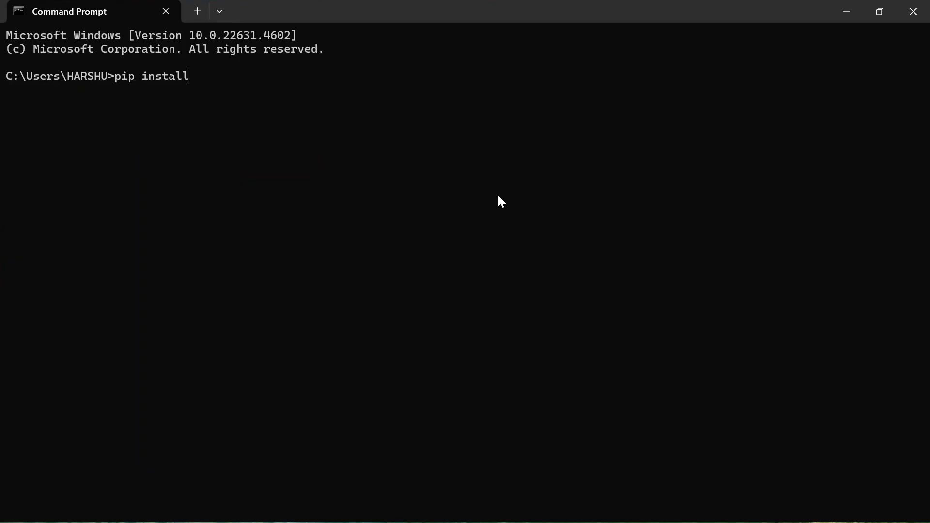
{"action": "type", "text": "labelImg"}
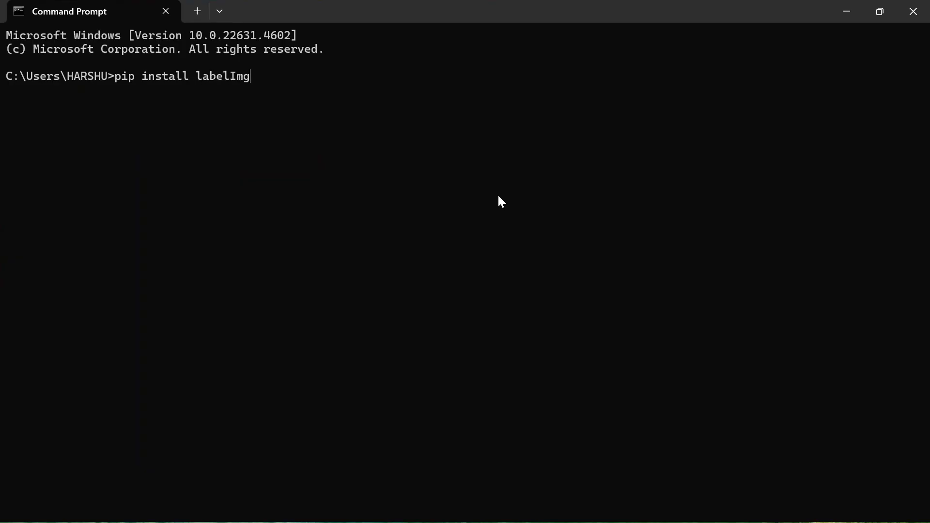
{"action": "key", "text": "enter"}
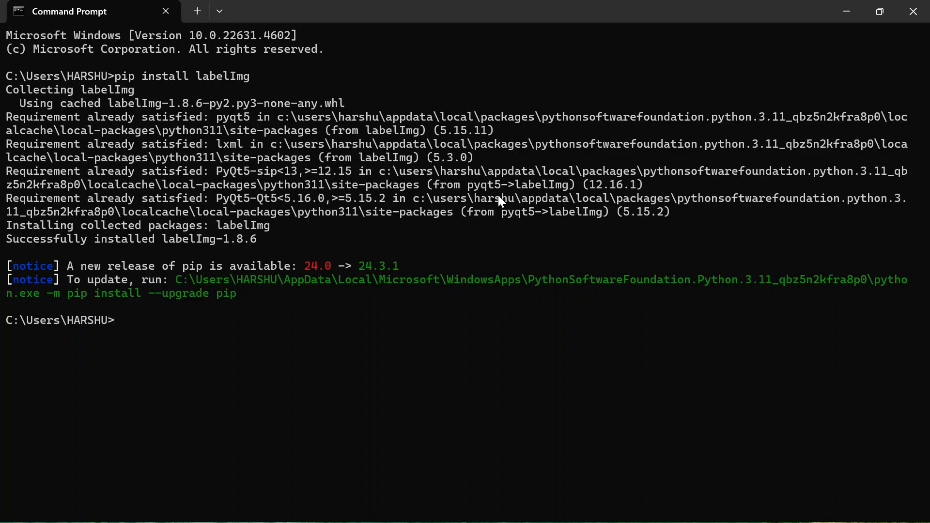
Run 'labelimg' to launch the labelImg application window
{"action": "type", "text": "labeli"}
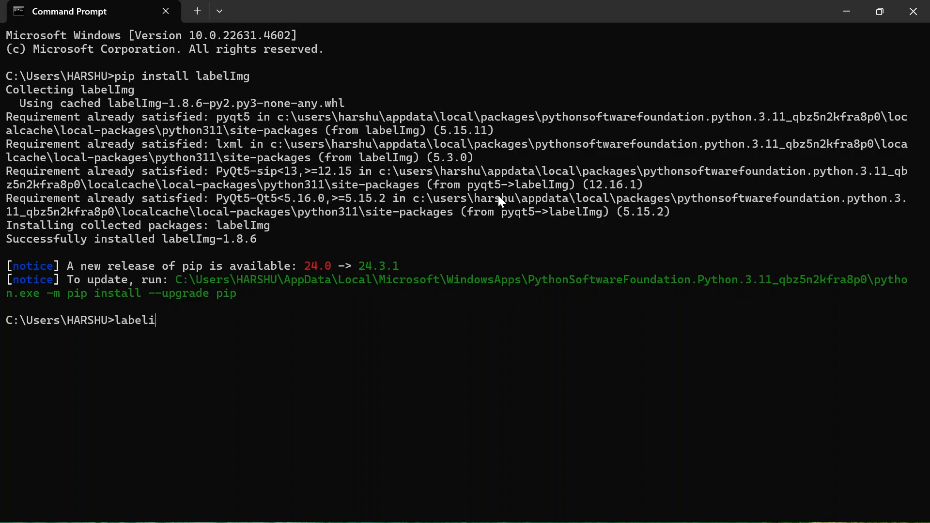
{"action": "type", "text": "mg"}
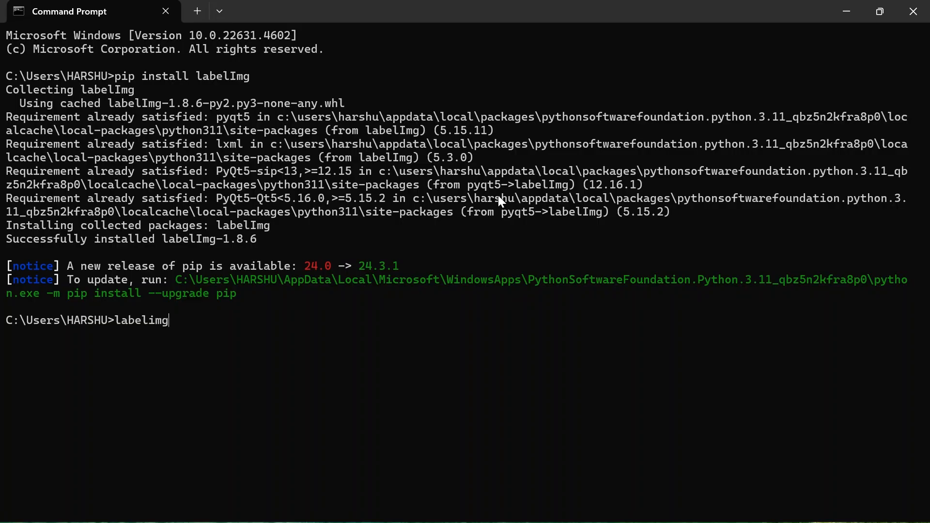
{"action": "key", "text": "Enter"}
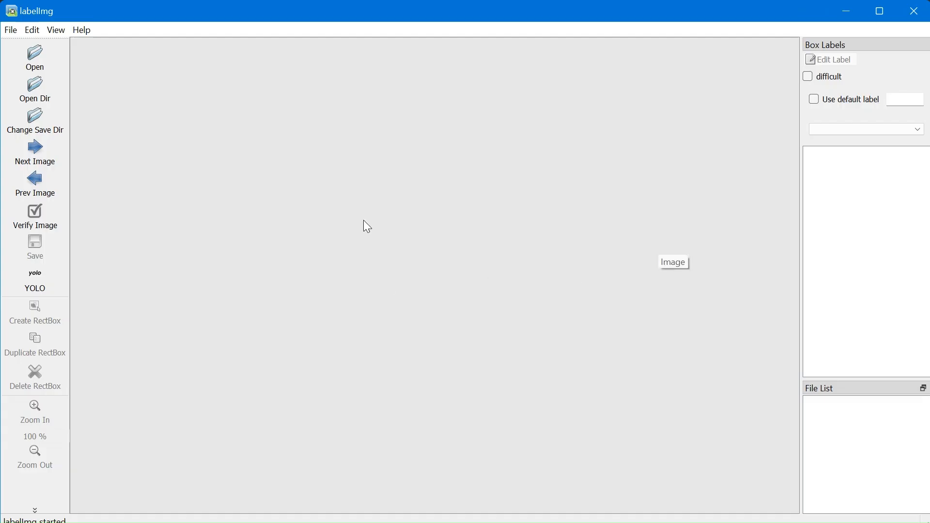
{"action": "mouse_move", "coordinate": [703, 140]}
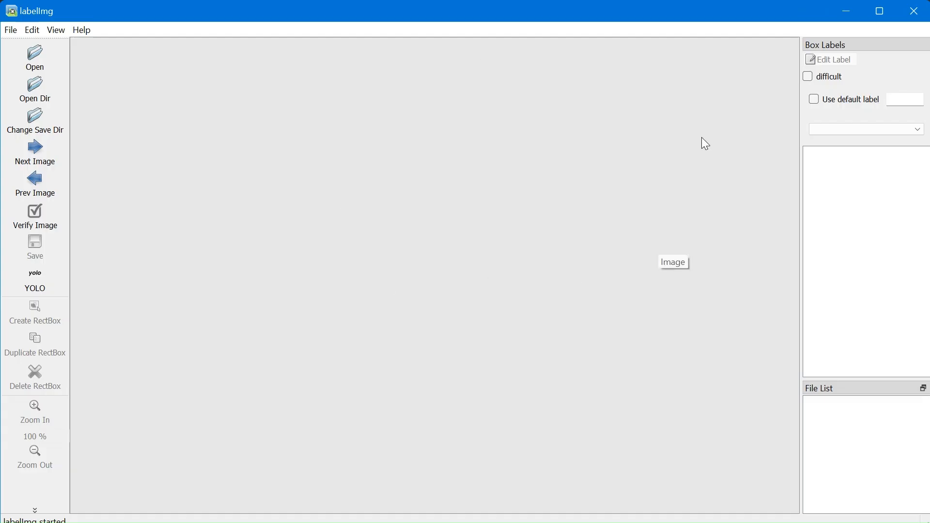
{"action": "mouse_move", "coordinate": [90, 73]}
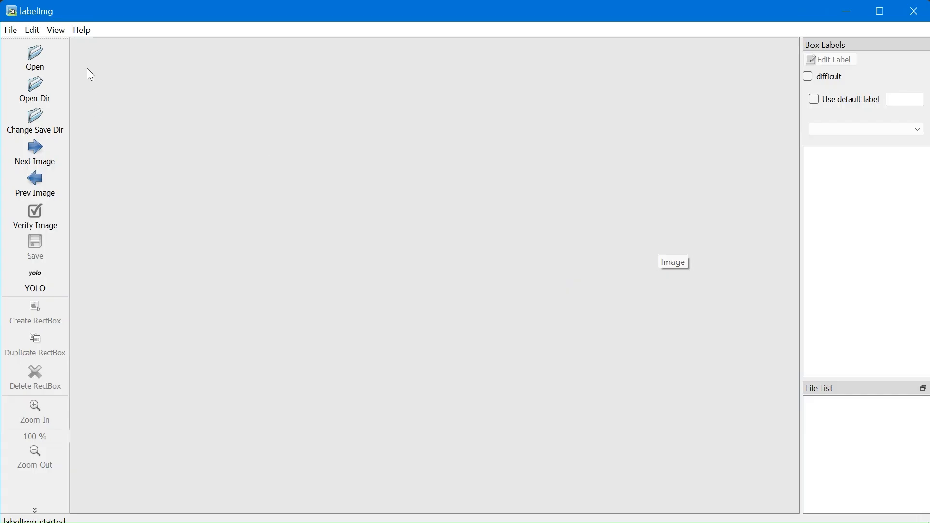
{"action": "mouse_move", "coordinate": [40, 69]}
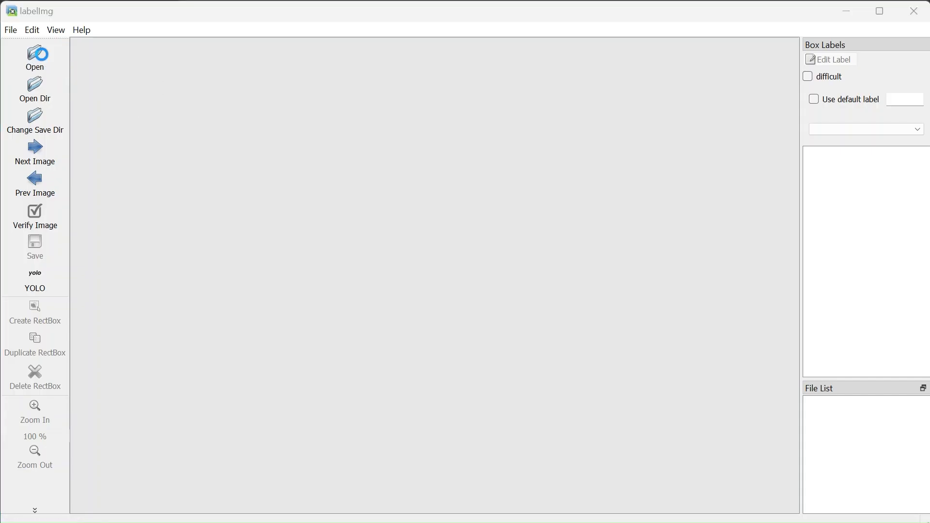
Load 1Lcrop113.jpg.jpg from the test images folder into labelImg
{"action": "left_click", "coordinate": [35, 52]}
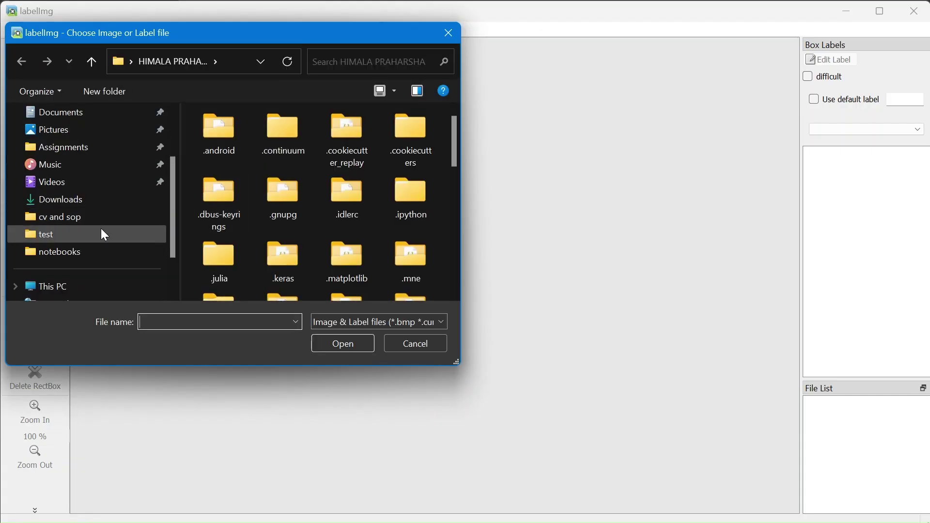
{"action": "double_click", "coordinate": [47, 234]}
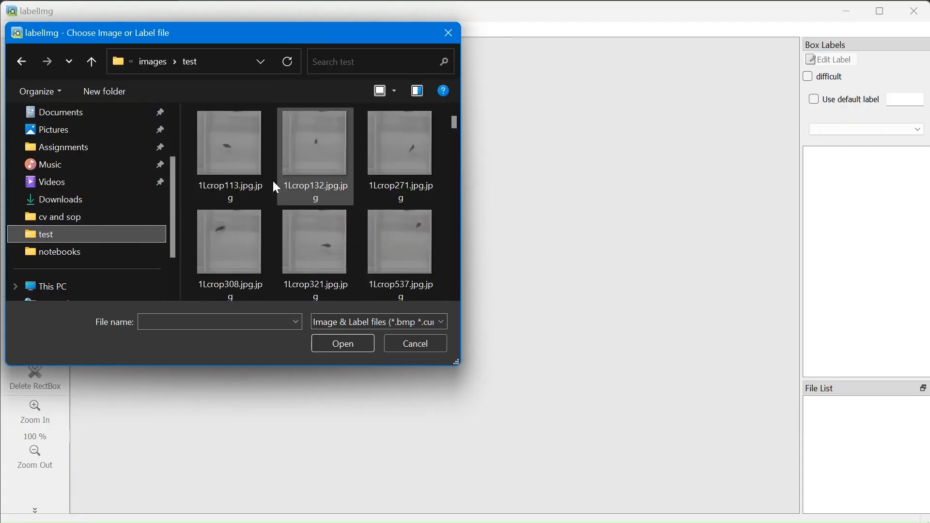
{"action": "double_click", "coordinate": [229, 141]}
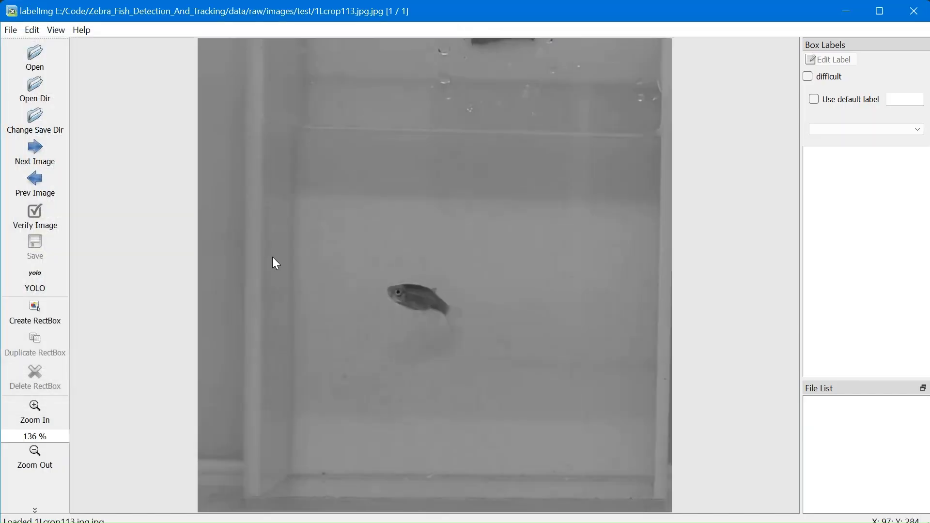
{"action": "mouse_move", "coordinate": [34, 89]}
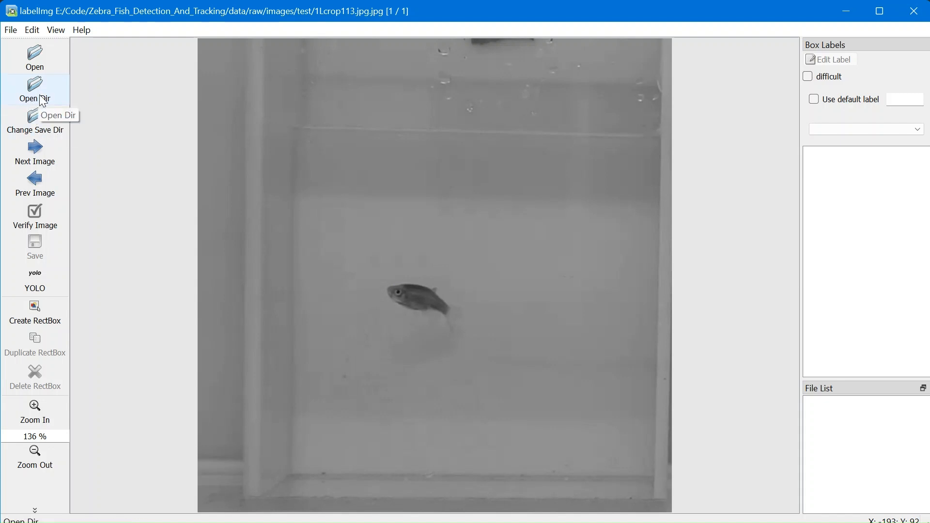
{"action": "mouse_move", "coordinate": [91, 146]}
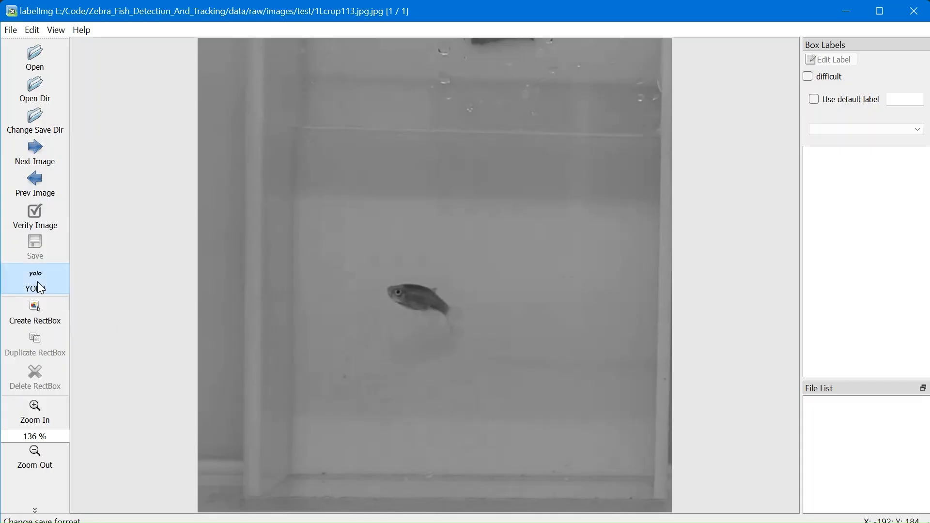
{"action": "left_click", "coordinate": [35, 279]}
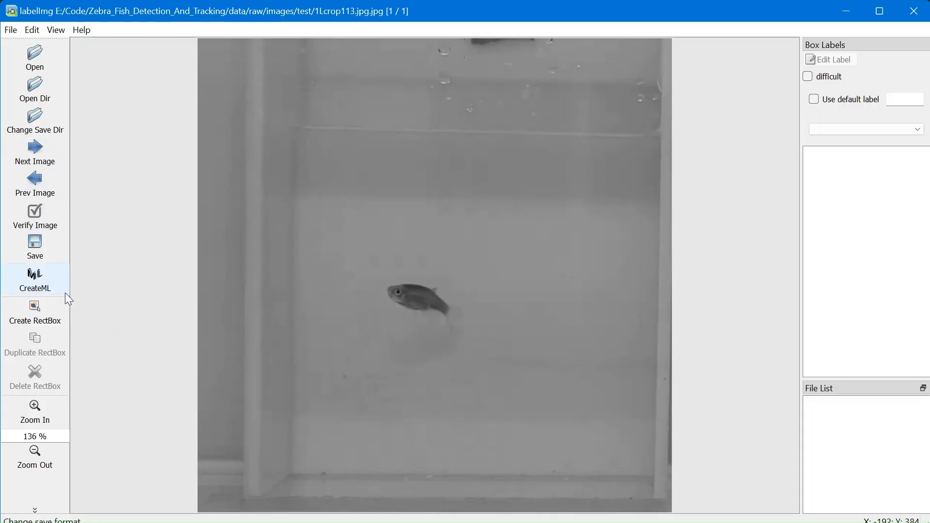
{"action": "left_click", "coordinate": [34, 279]}
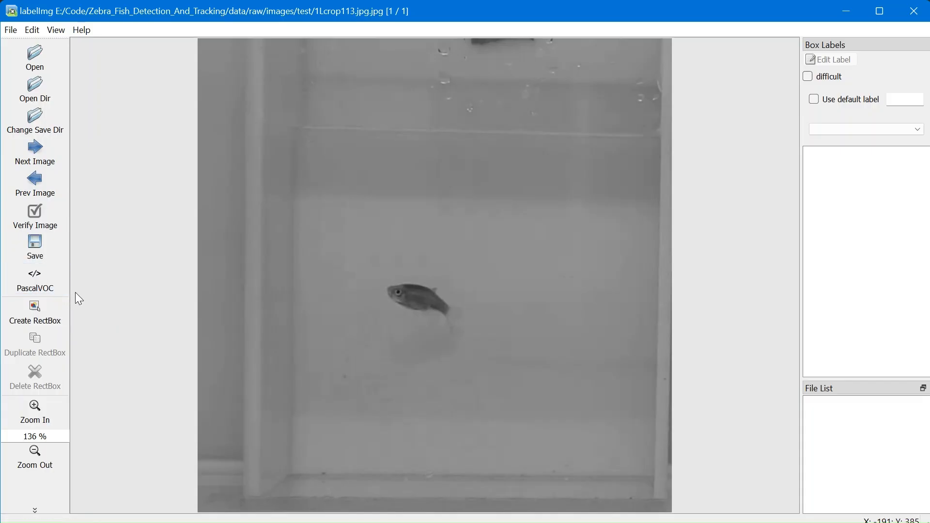
{"action": "left_click", "coordinate": [35, 281]}
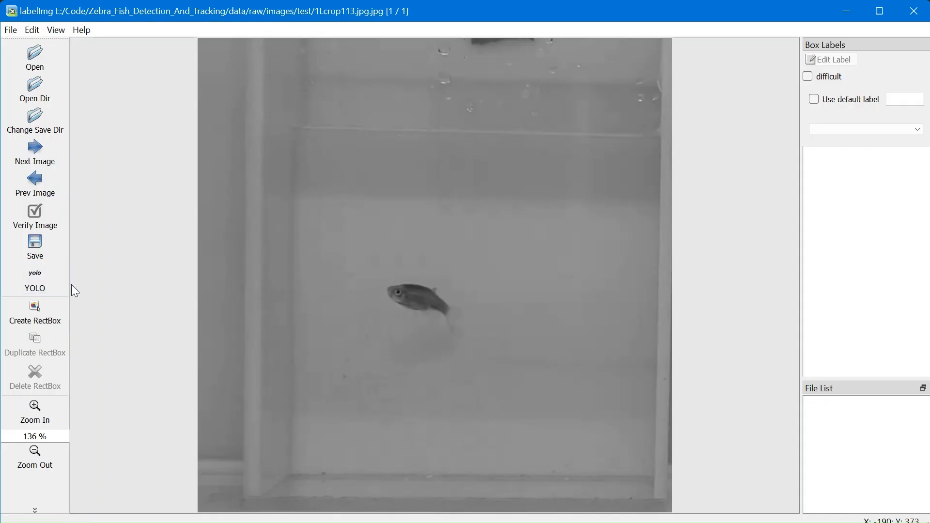
{"action": "mouse_move", "coordinate": [66, 334]}
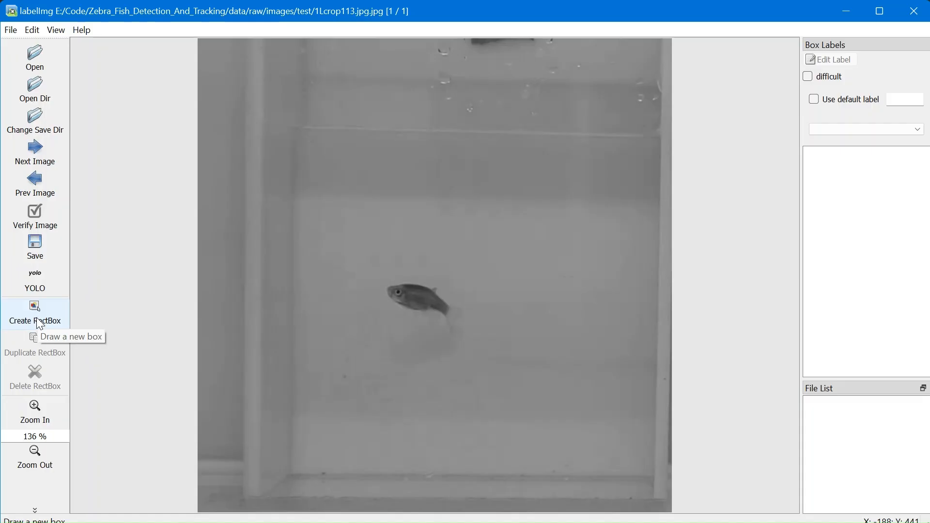
Enter Create RectBox mode to draw a box around the fish
{"action": "left_click", "coordinate": [35, 307]}
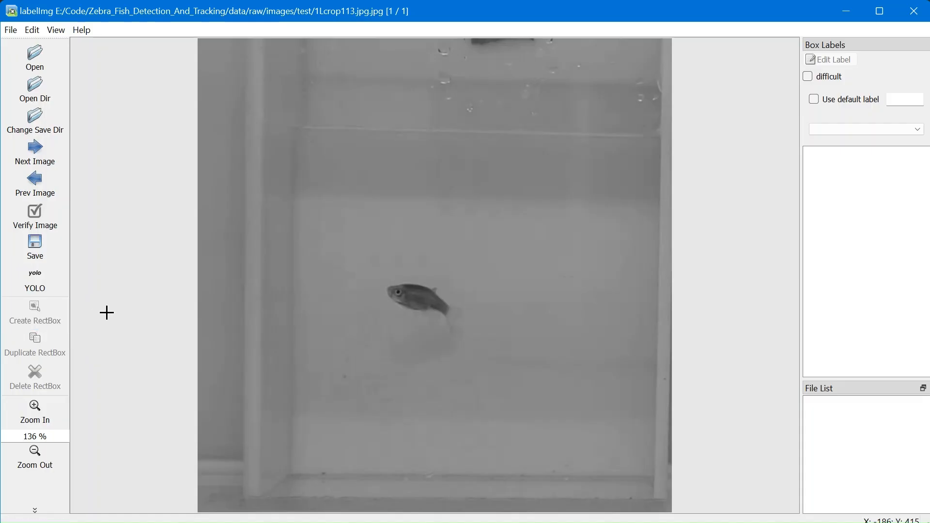
{"action": "mouse_move", "coordinate": [374, 271]}
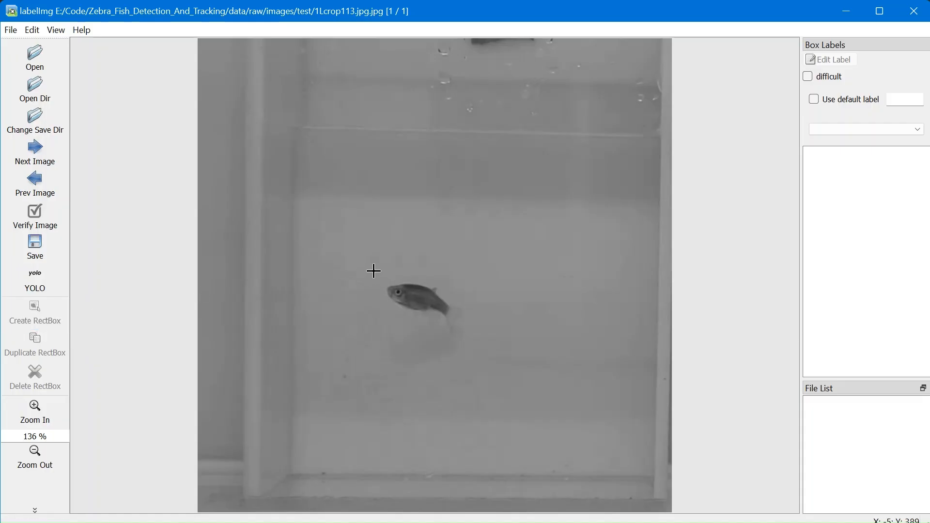
{"action": "mouse_move", "coordinate": [468, 345]}
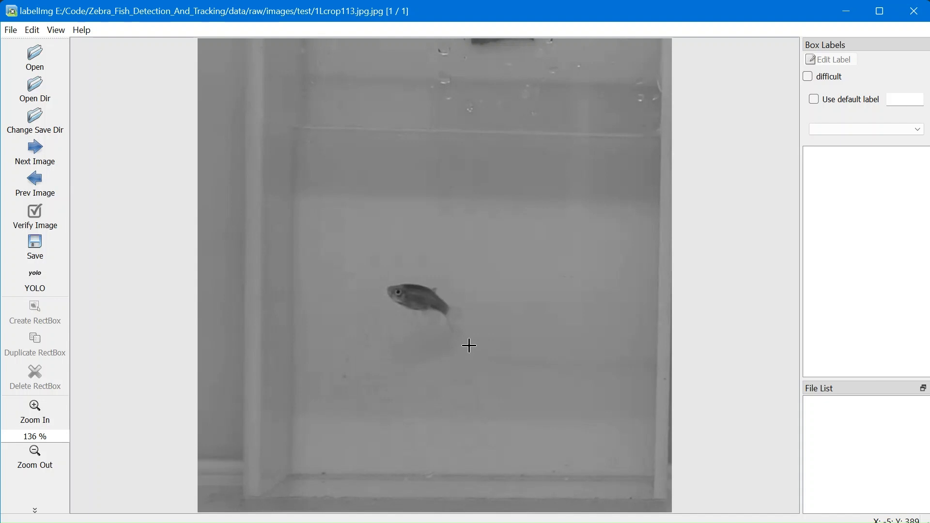
{"action": "mouse_move", "coordinate": [392, 289]}
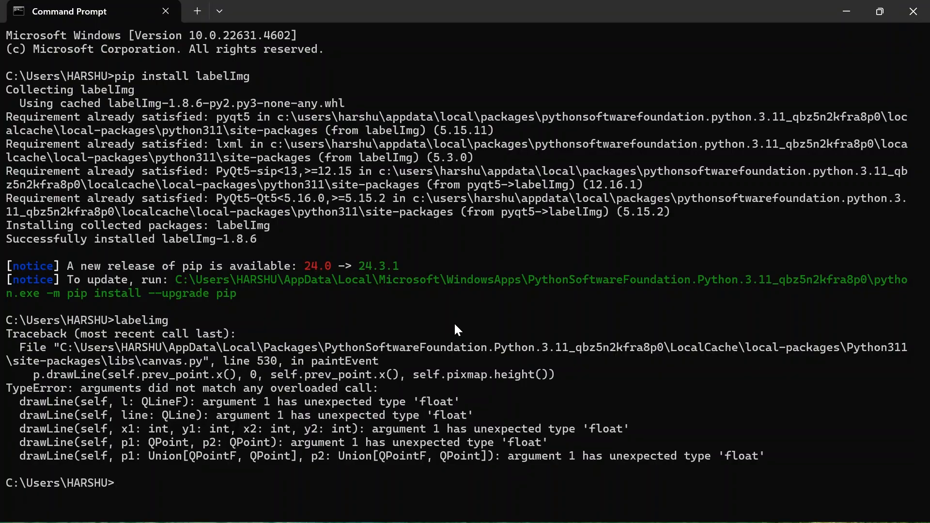
{"action": "mouse_move", "coordinate": [317, 427]}
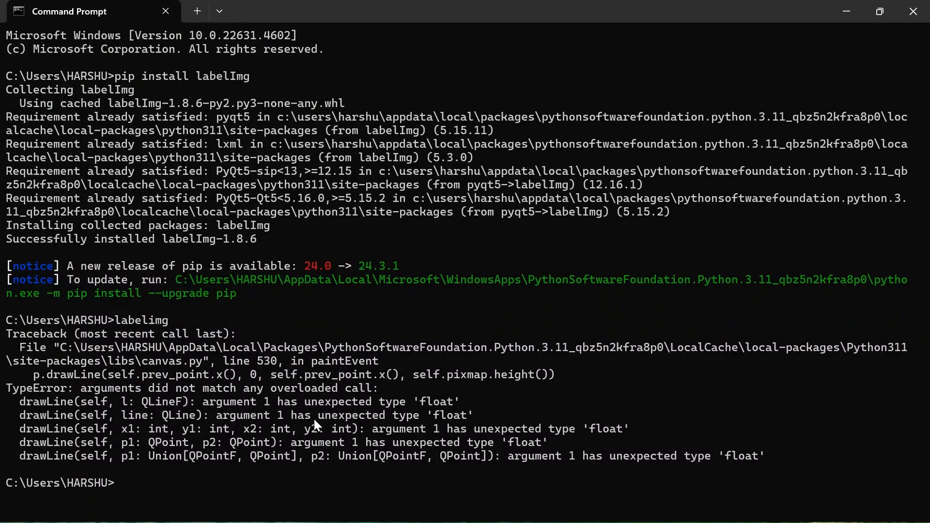
{"action": "mouse_move", "coordinate": [212, 501]}
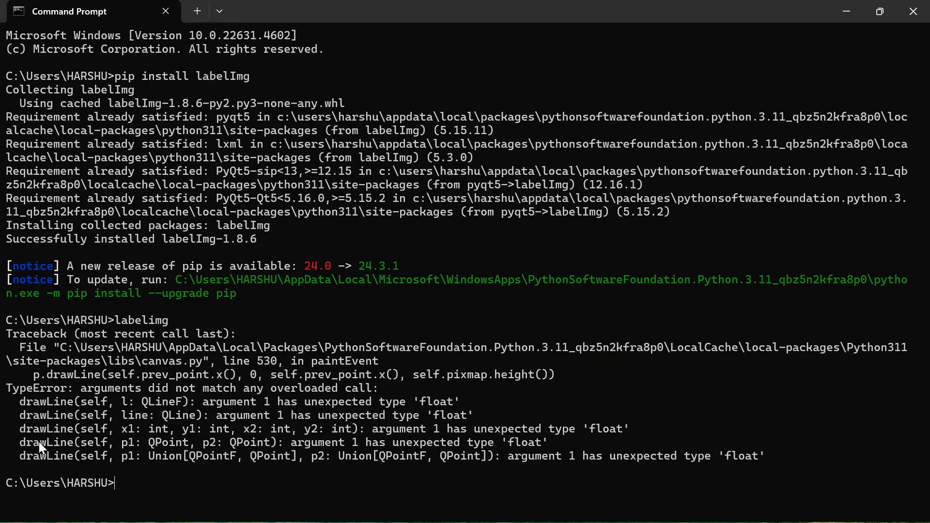
{"action": "mouse_move", "coordinate": [125, 403]}
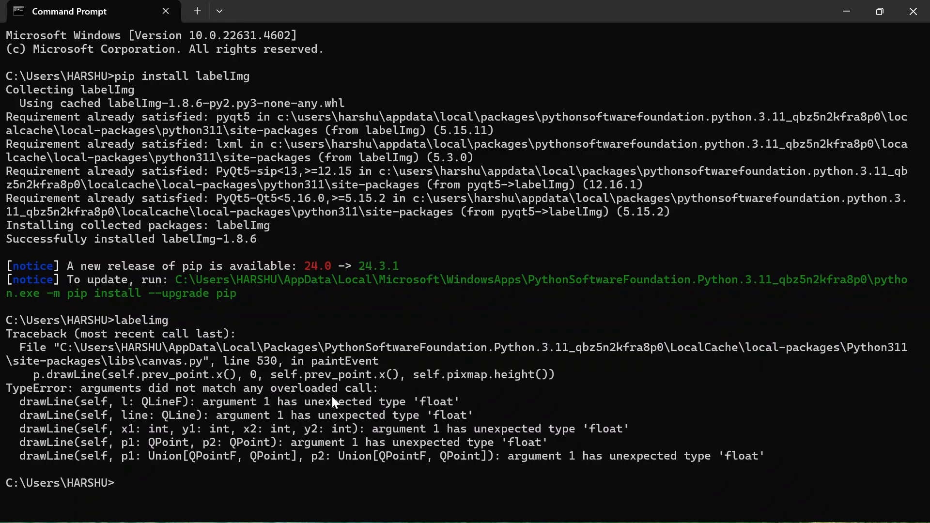
{"action": "mouse_move", "coordinate": [78, 432]}
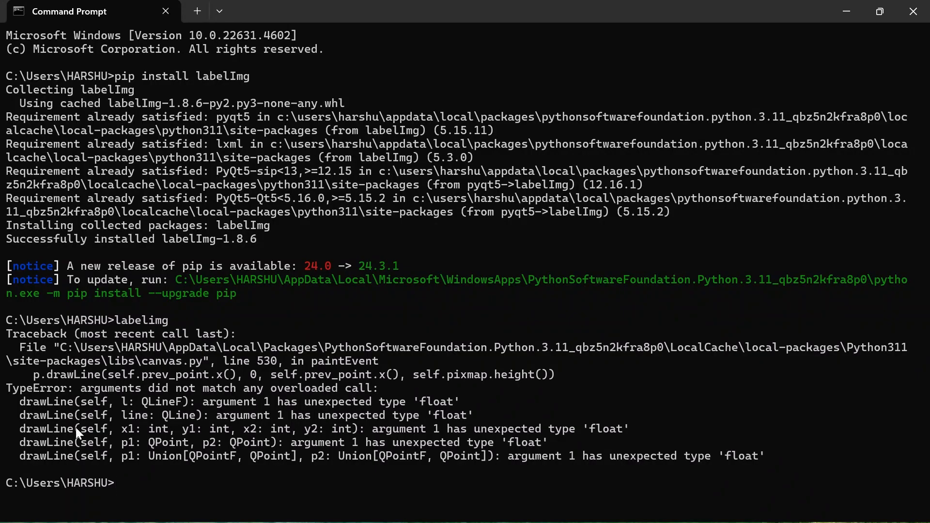
{"action": "mouse_move", "coordinate": [113, 470]}
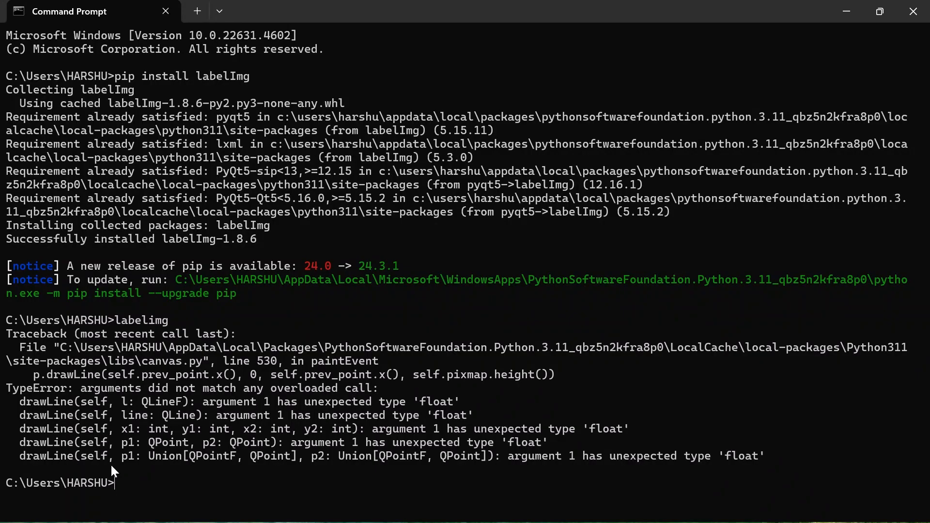
{"action": "mouse_move", "coordinate": [176, 469]}
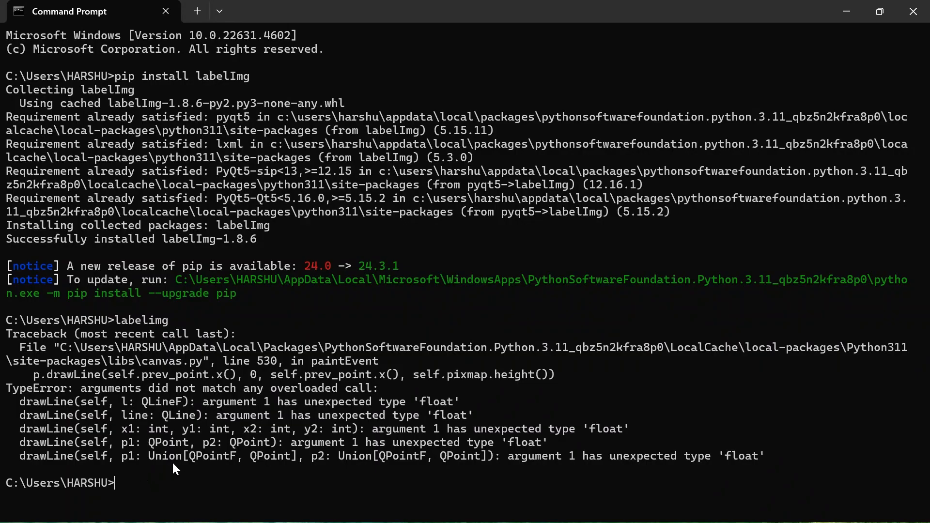
{"action": "mouse_move", "coordinate": [57, 347]}
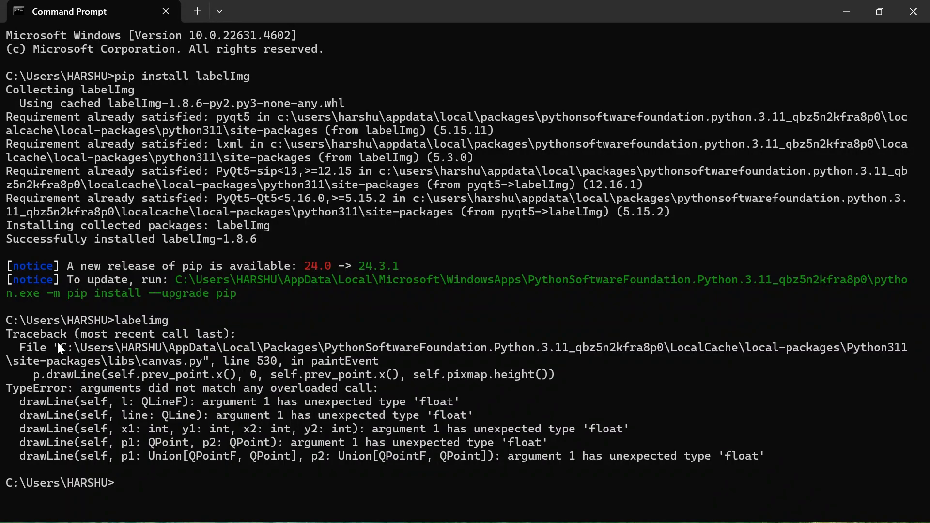
{"action": "left_click_drag", "start_coordinate": [57, 347], "coordinate": [205, 360]}
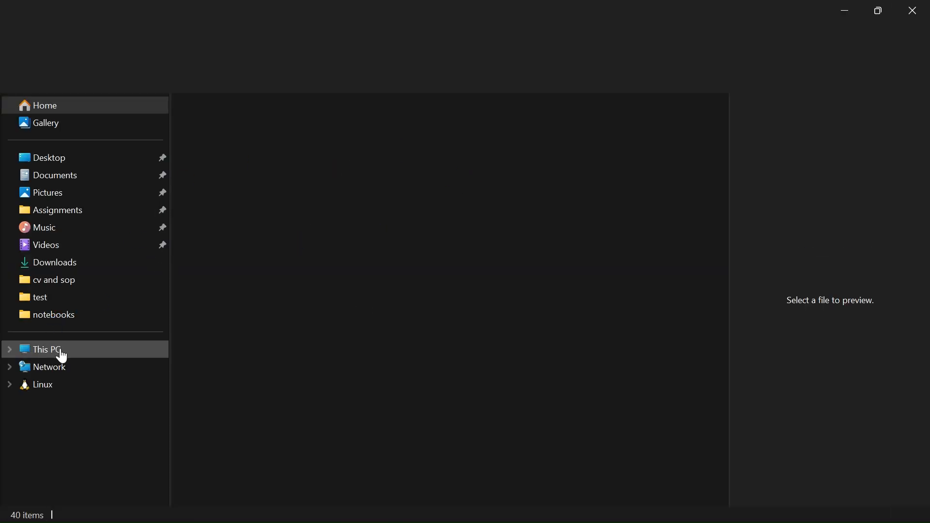
{"action": "mouse_move", "coordinate": [201, 342]}
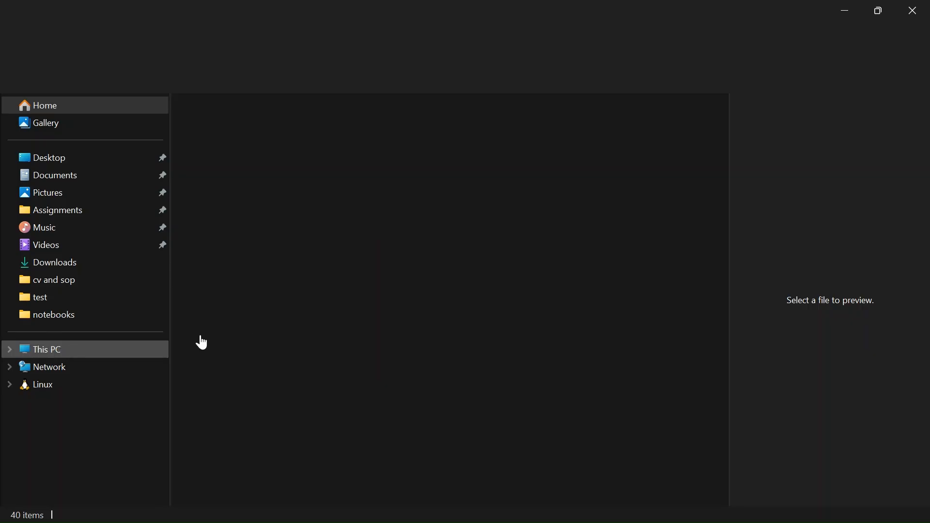
Launch a new File Explorer window from the taskbar
{"action": "left_click", "coordinate": [46, 348]}
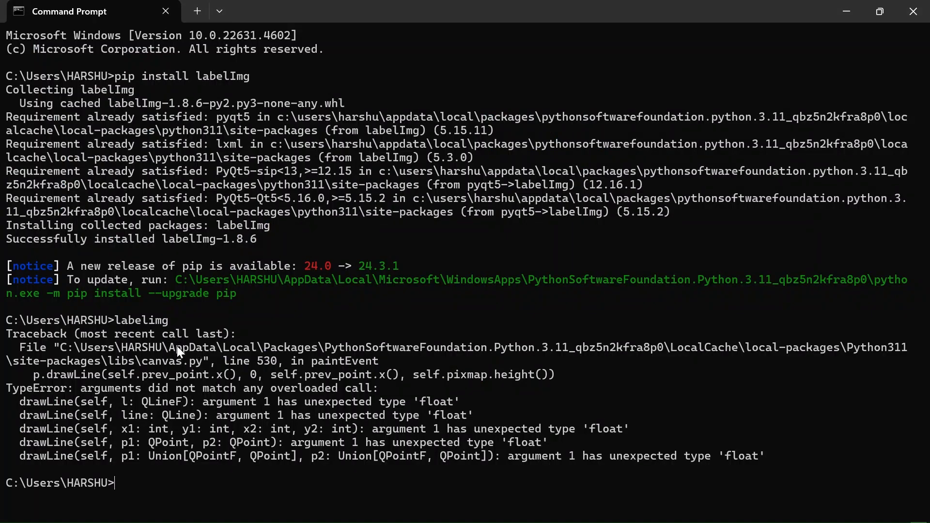
{"action": "mouse_move", "coordinate": [155, 359]}
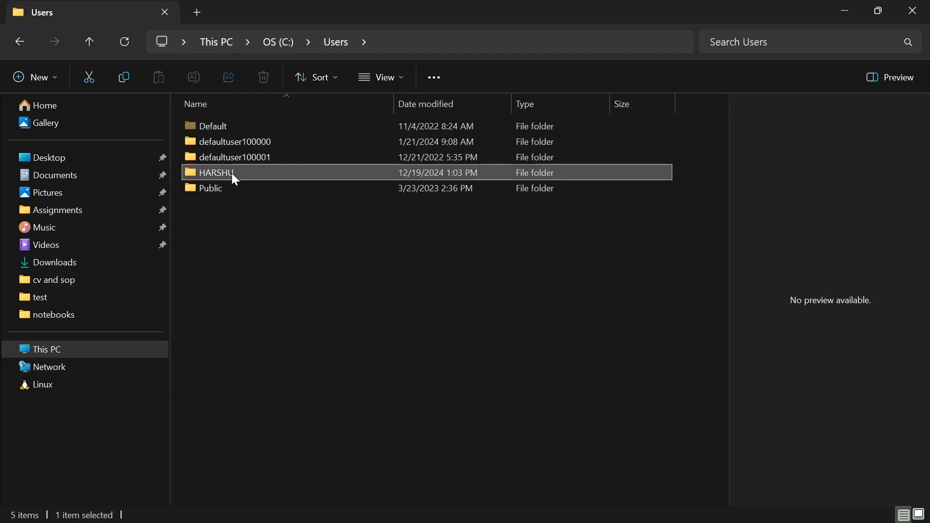
Browse into the user profile's AppData Local folder down to Packages
{"action": "double_click", "coordinate": [215, 173]}
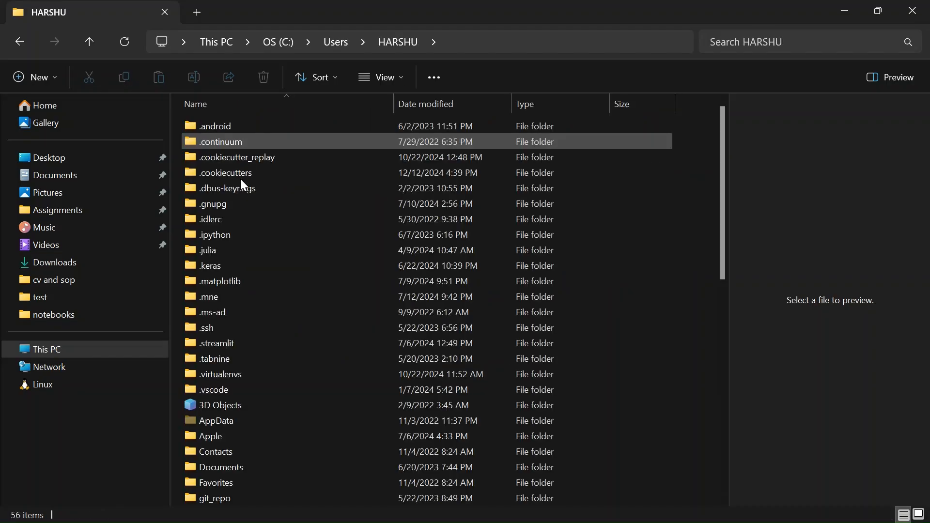
{"action": "scroll", "scroll_direction": "down", "scroll_amount": 3}
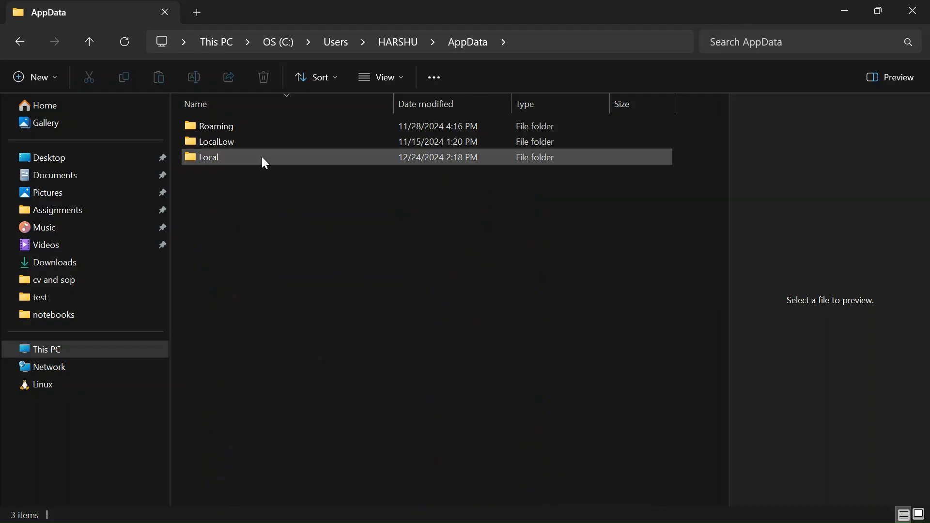
{"action": "double_click", "coordinate": [209, 157]}
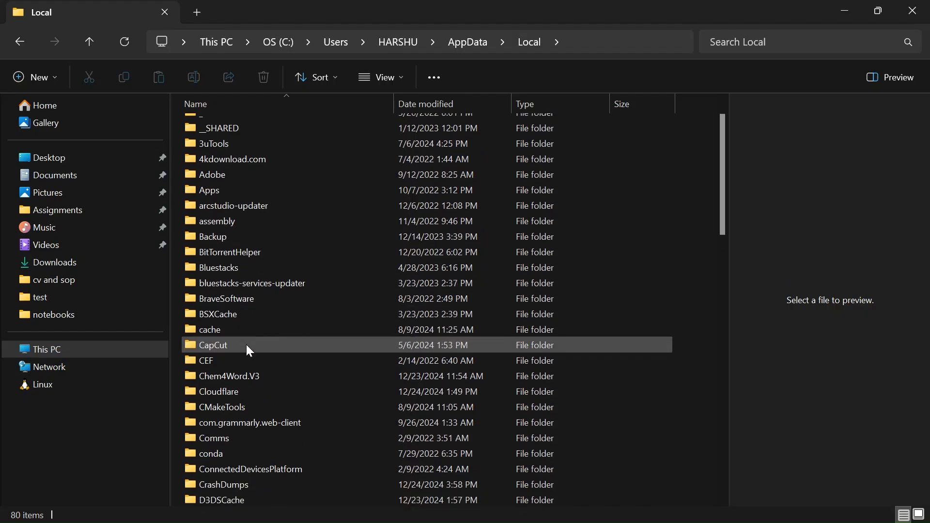
{"action": "scroll", "scroll_direction": "down", "scroll_amount": 3}
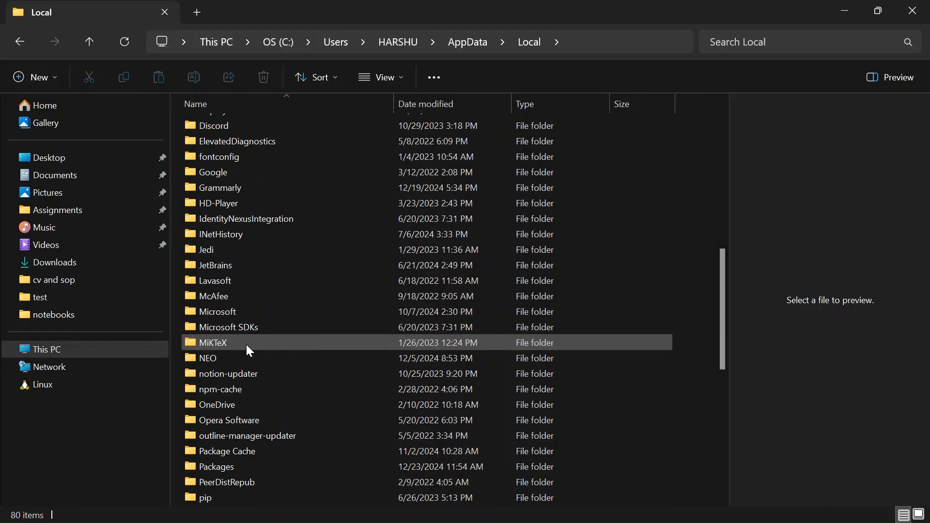
{"action": "scroll", "scroll_direction": "down", "scroll_amount": 3}
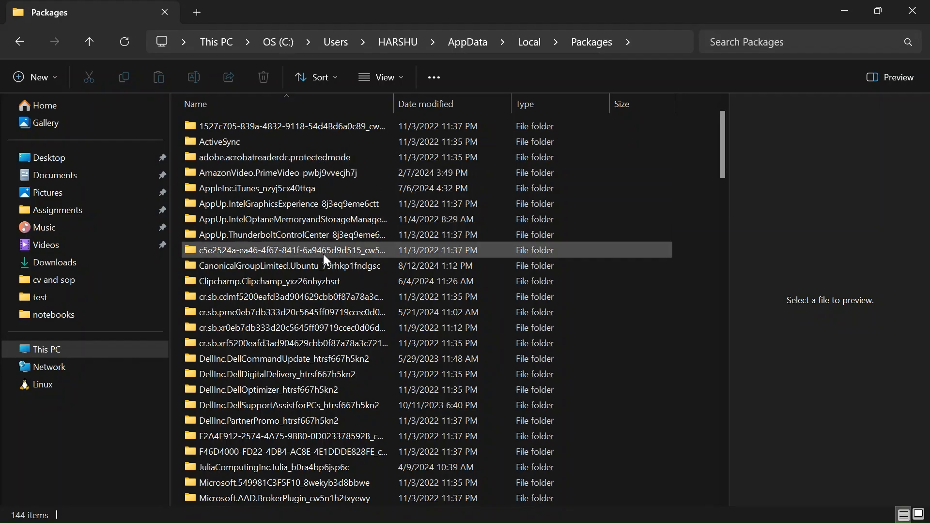
{"action": "scroll", "scroll_direction": "down", "scroll_amount": 3}
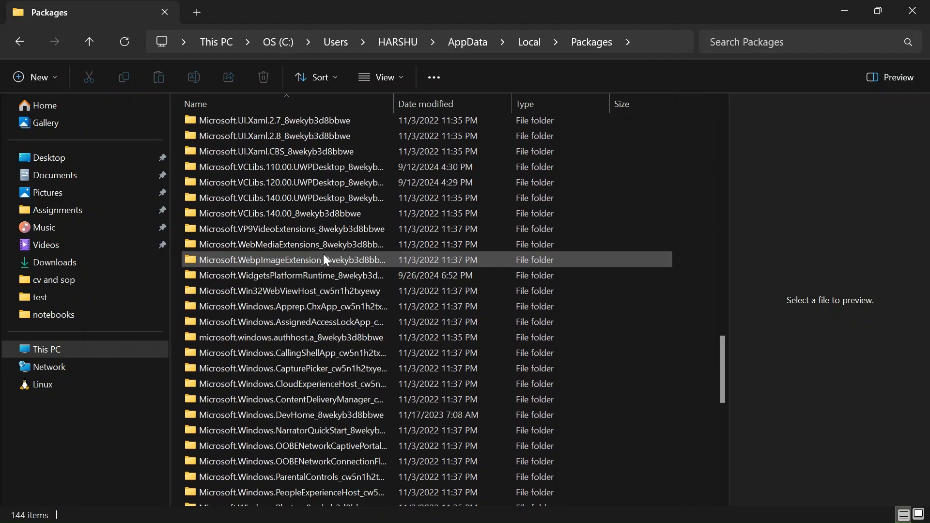
{"action": "scroll", "scroll_direction": "down", "scroll_amount": 3}
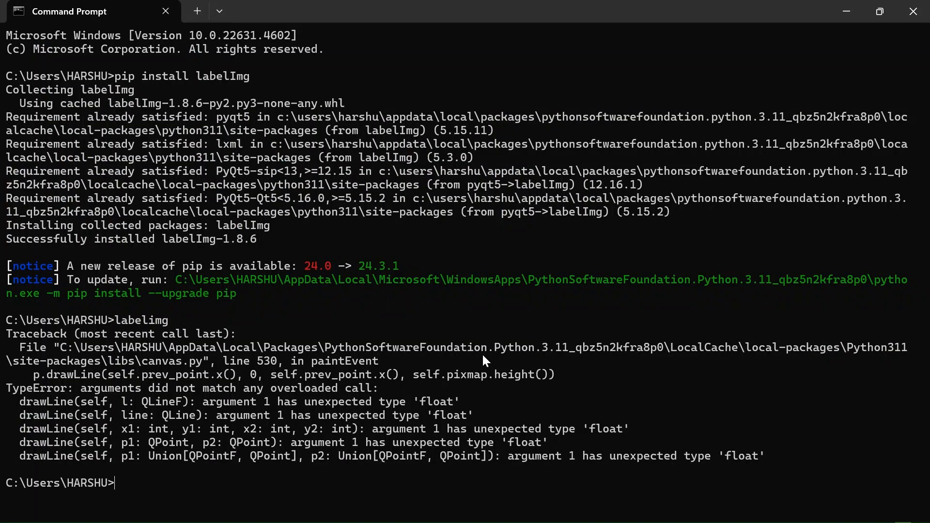
{"action": "mouse_move", "coordinate": [709, 361]}
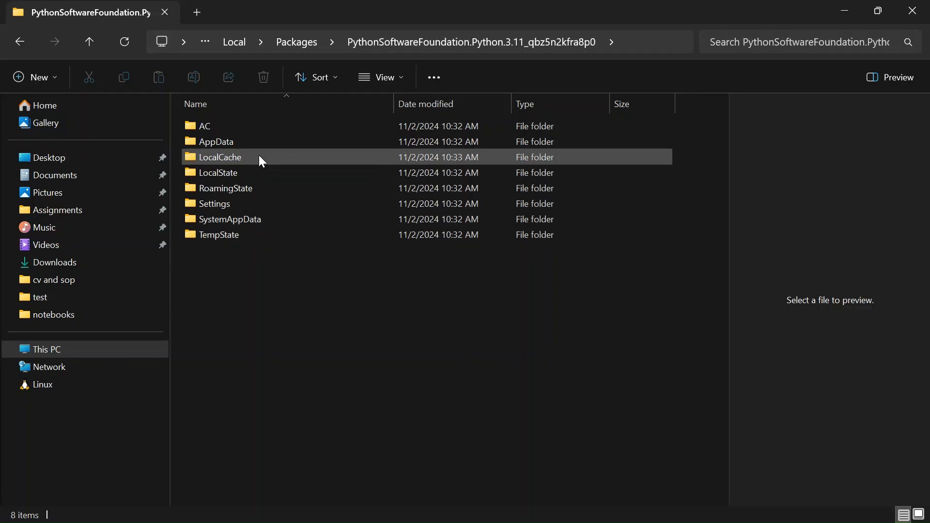
Navigate through LocalCache and local-packages into Python311 site-packages
{"action": "double_click", "coordinate": [221, 157]}
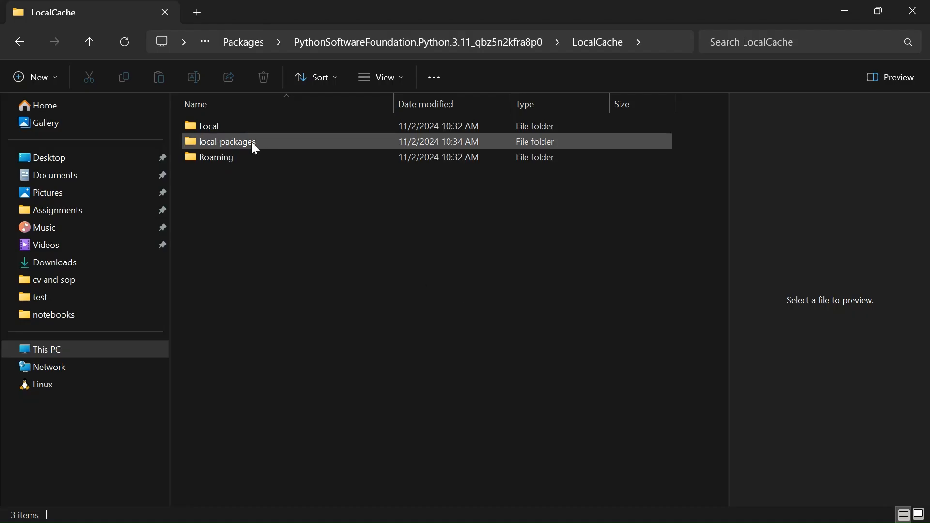
{"action": "double_click", "coordinate": [226, 142]}
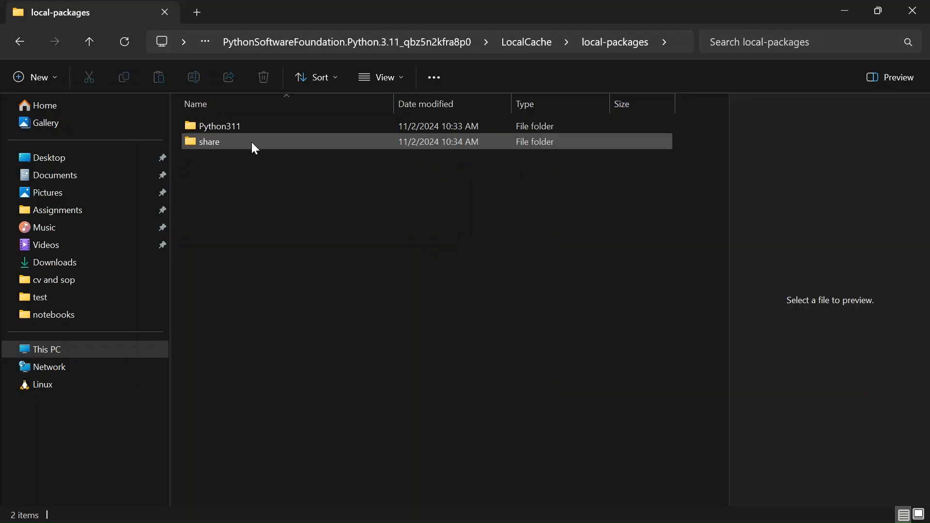
{"action": "left_click", "coordinate": [310, 343]}
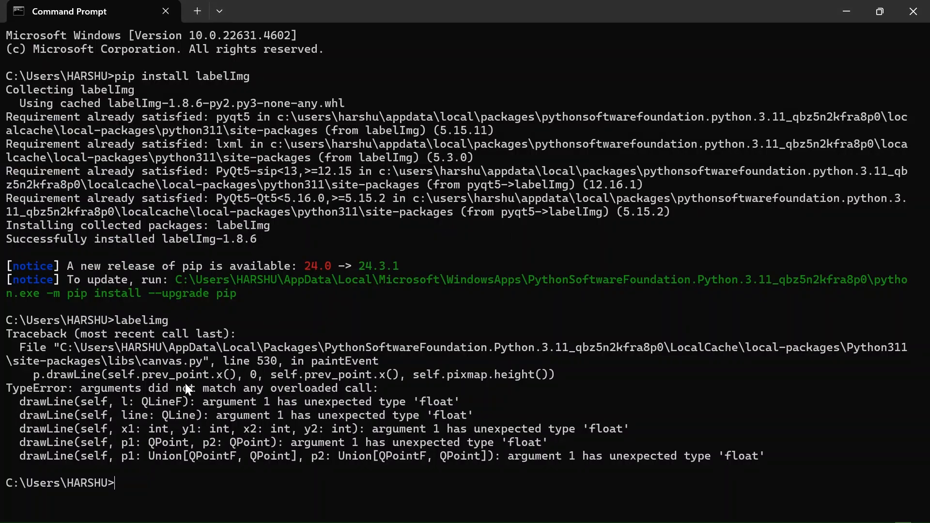
{"action": "mouse_move", "coordinate": [138, 364]}
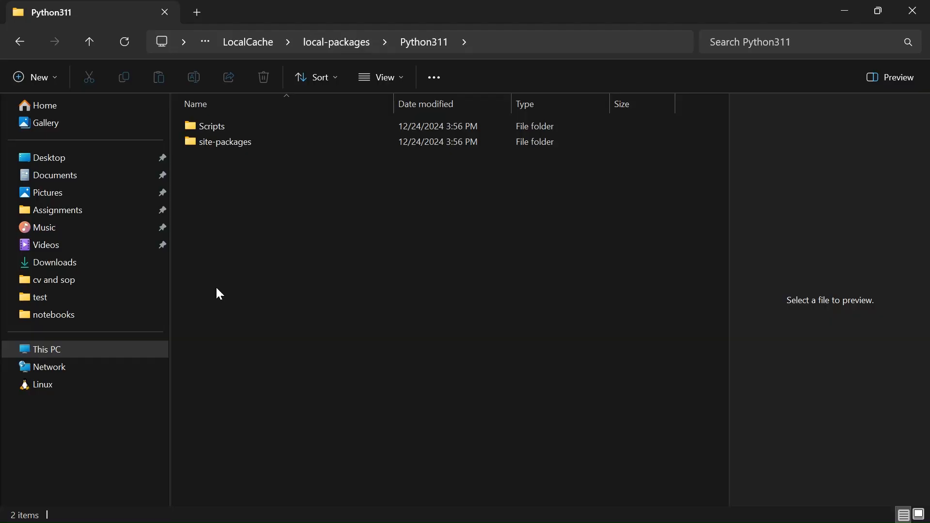
{"action": "left_click", "coordinate": [224, 141]}
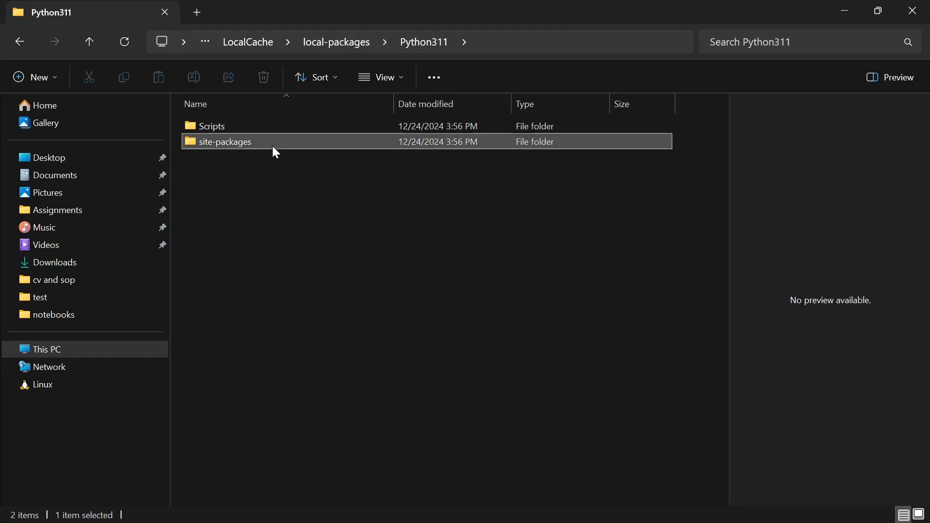
{"action": "double_click", "coordinate": [225, 141]}
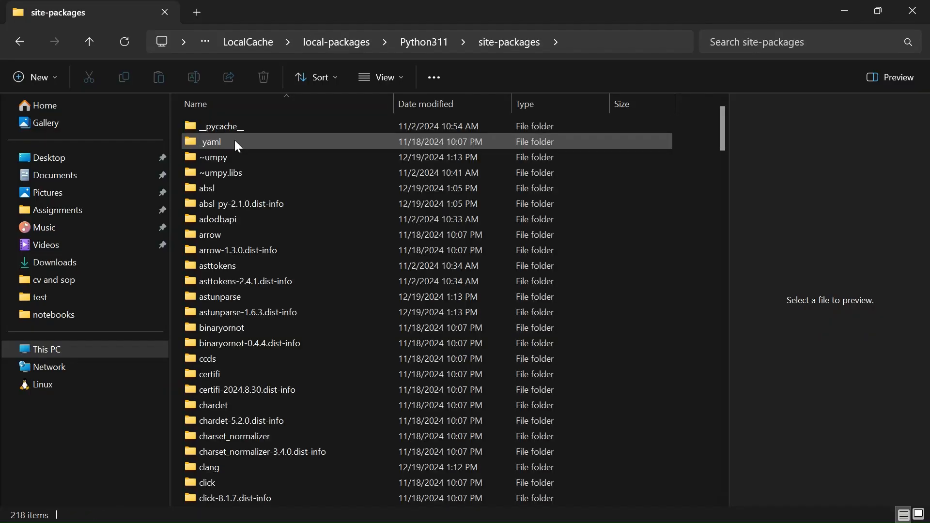
Reach the libs folder and pick out canvas.py
{"action": "scroll", "scroll_direction": "down", "scroll_amount": 3}
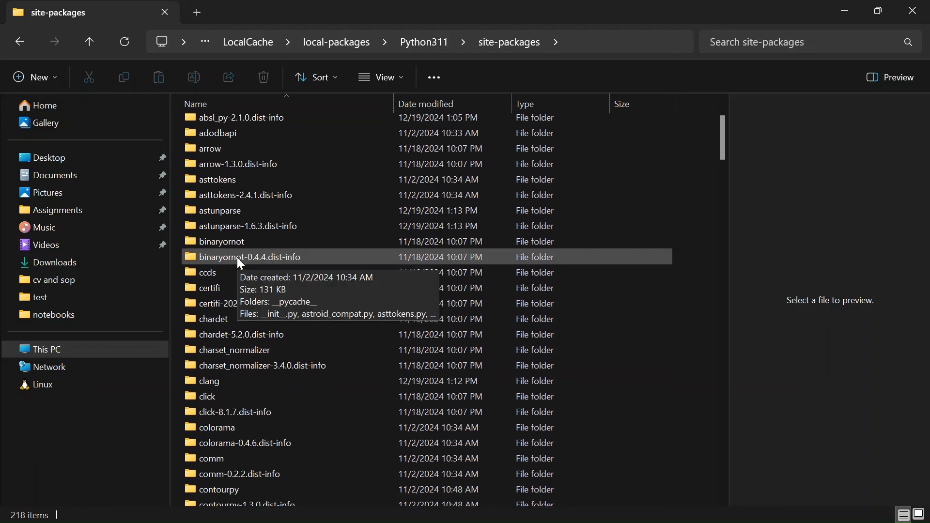
{"action": "scroll", "scroll_direction": "down", "scroll_amount": 3}
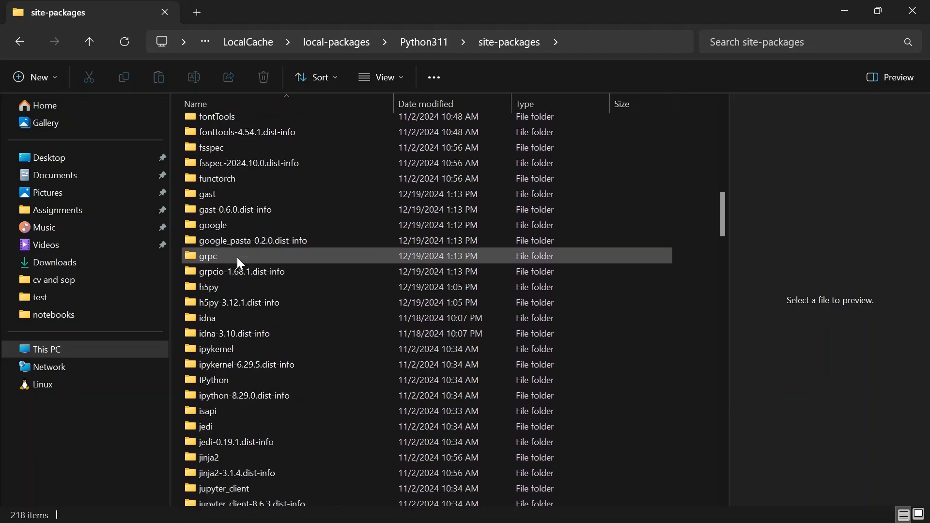
{"action": "scroll", "scroll_direction": "down", "scroll_amount": 3}
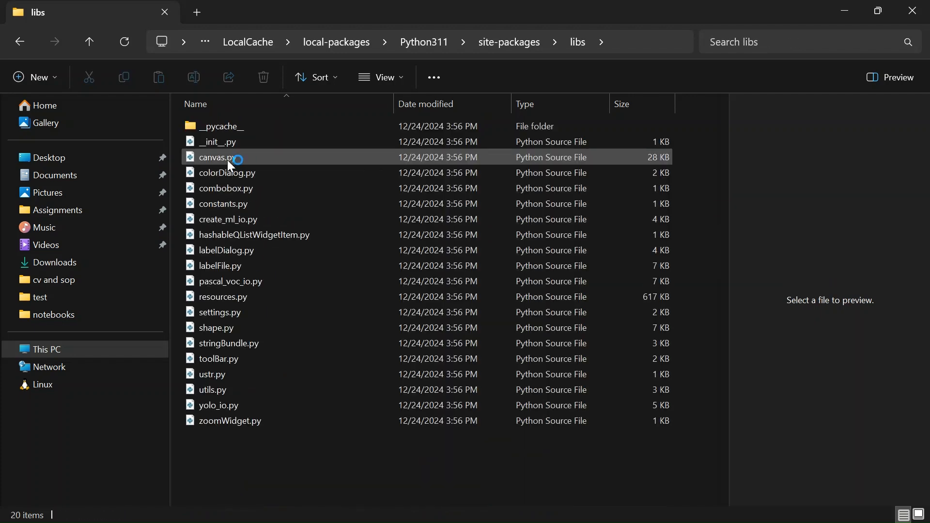
{"action": "left_click", "coordinate": [219, 157]}
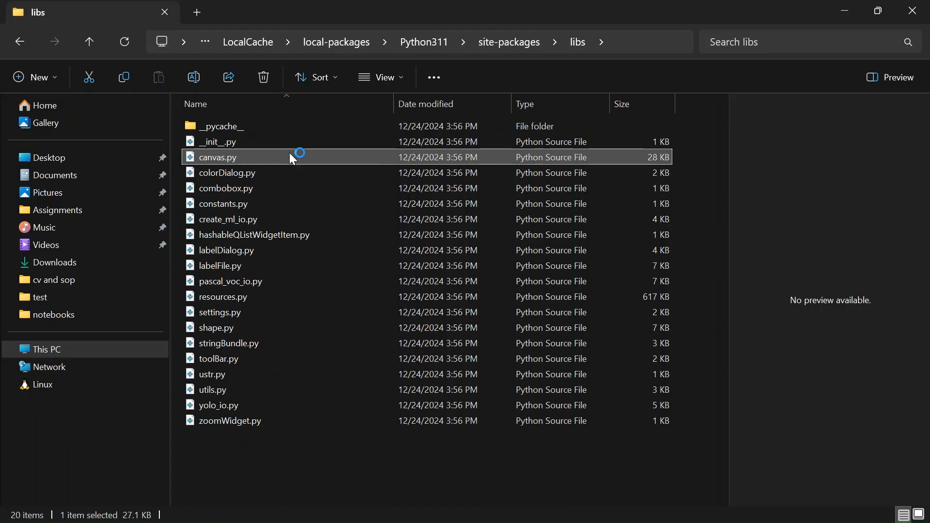
{"action": "mouse_move", "coordinate": [292, 159]}
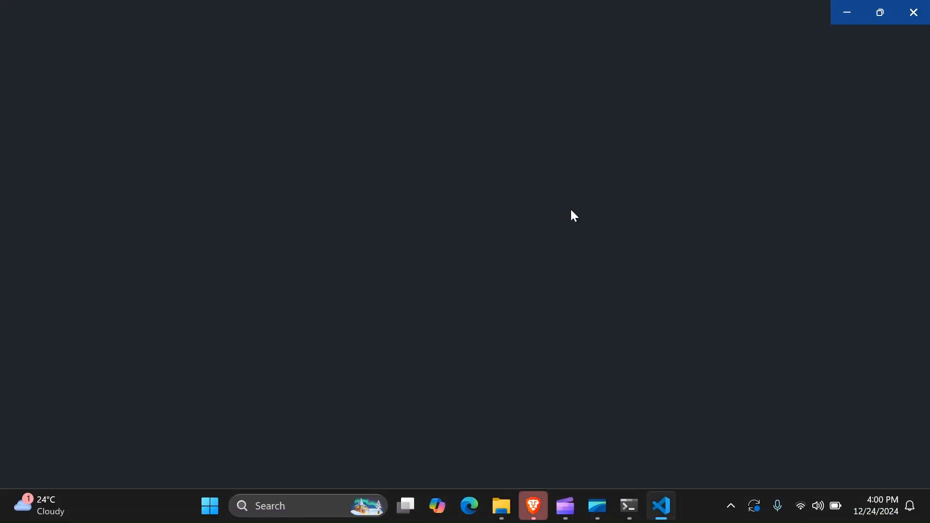
Search canvas.py for 'paint' and scroll to the paintEvent method
{"action": "left_click", "coordinate": [661, 506]}
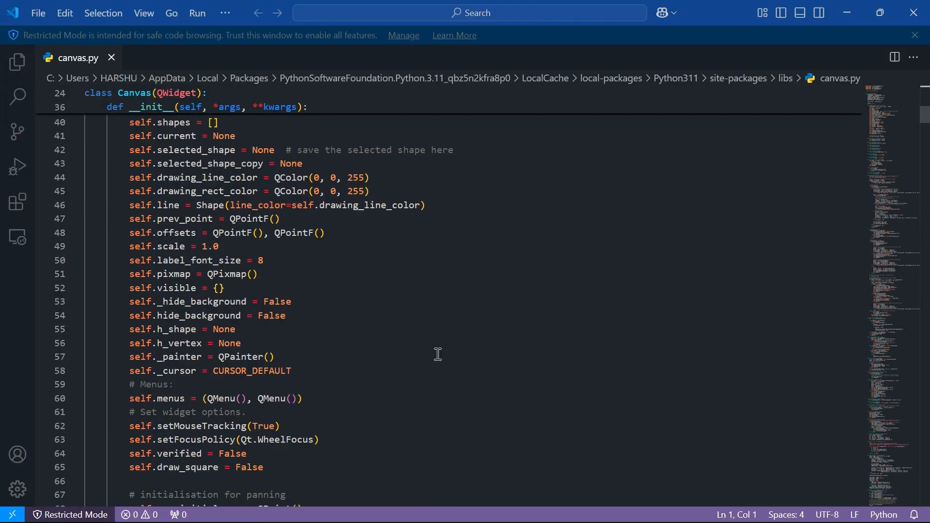
{"action": "key", "text": "Ctrl+F"}
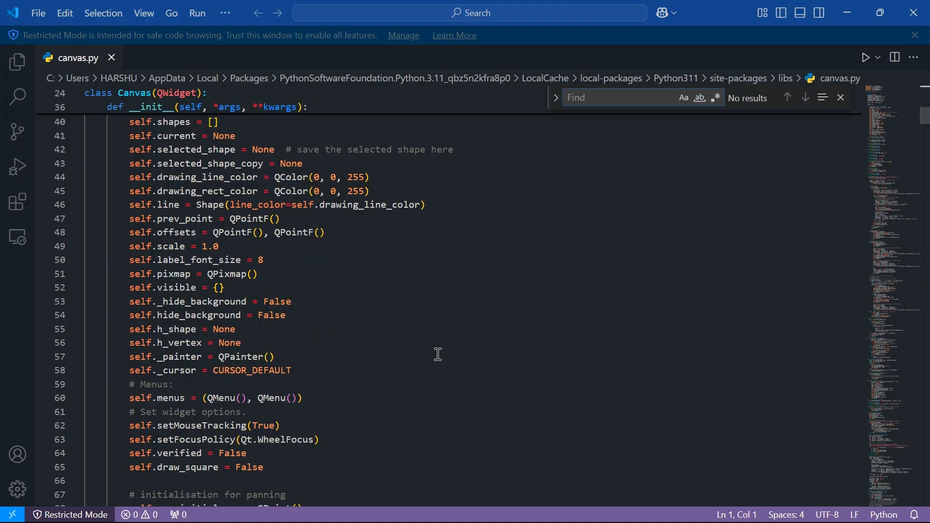
{"action": "type", "text": "paint"}
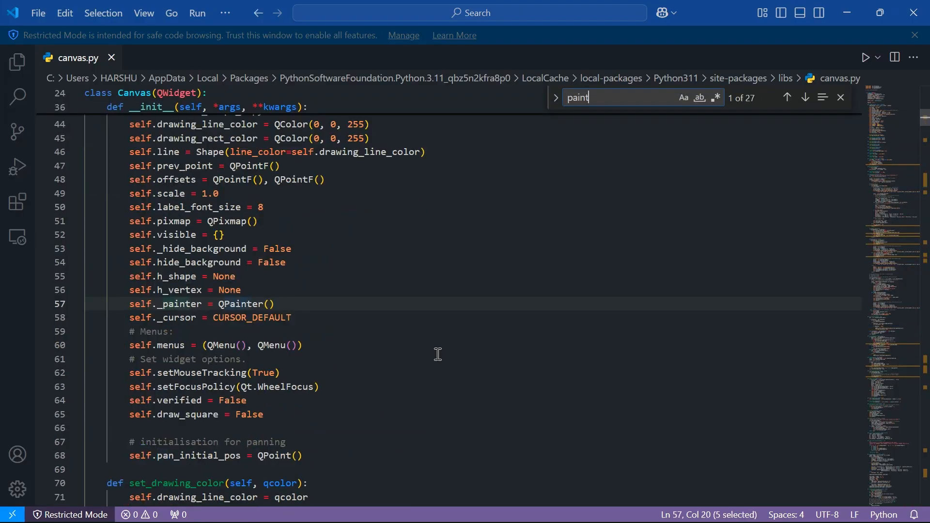
{"action": "scroll", "scroll_direction": "down", "scroll_amount": 3}
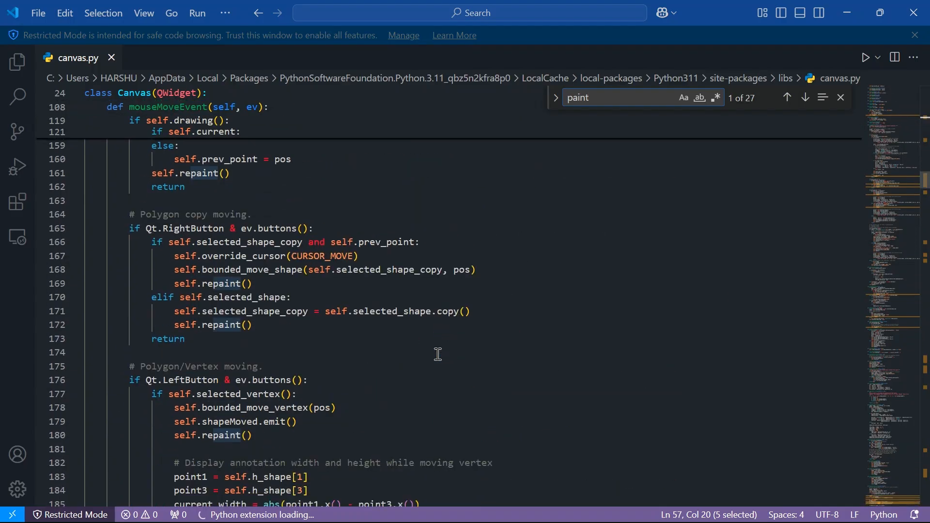
{"action": "scroll", "scroll_direction": "down", "scroll_amount": 3}
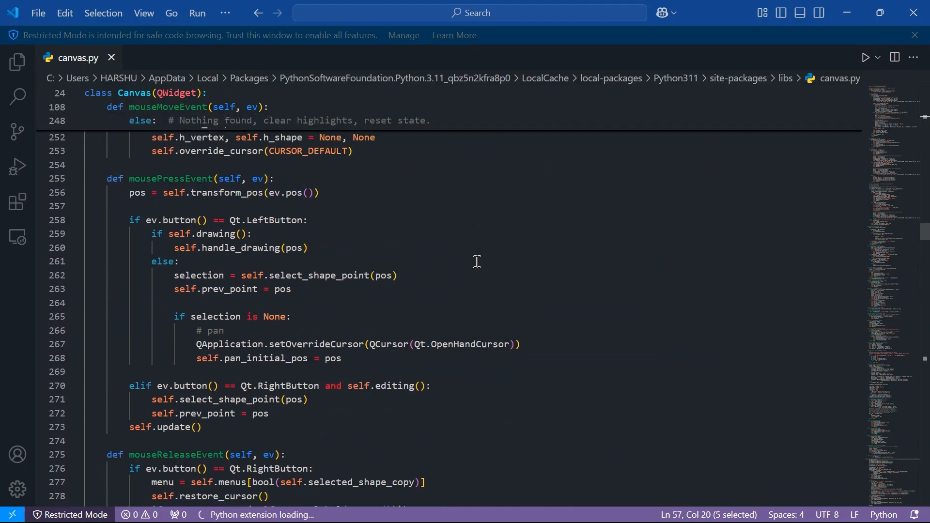
{"action": "scroll", "scroll_direction": "down", "scroll_amount": 3}
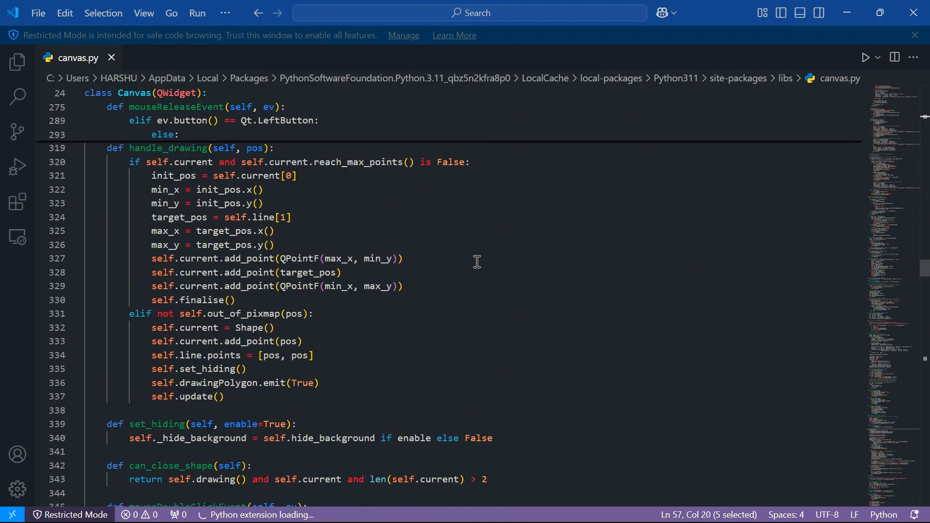
{"action": "scroll", "scroll_direction": "down", "scroll_amount": 3}
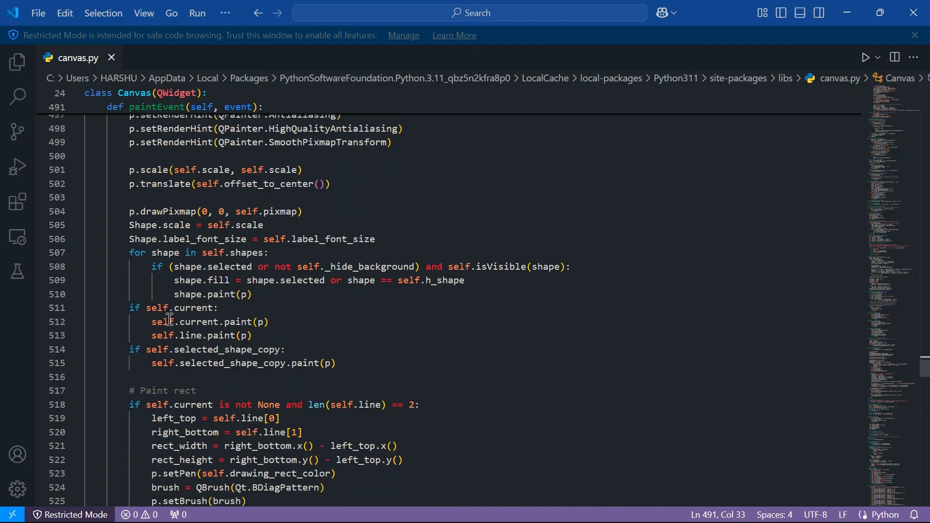
Wrap the p.drawRect arguments, including rect_height, in int()
{"action": "scroll", "scroll_direction": "down", "scroll_amount": 3}
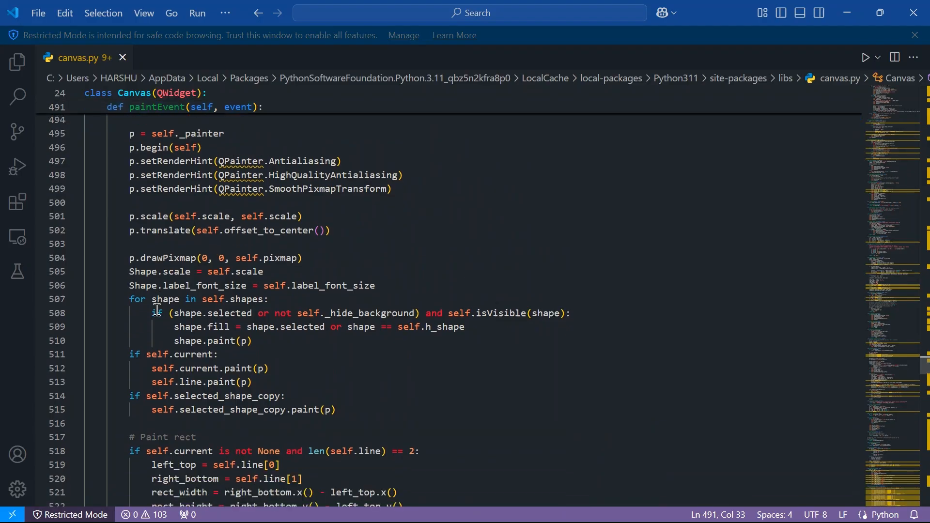
{"action": "scroll", "scroll_direction": "down", "scroll_amount": 3}
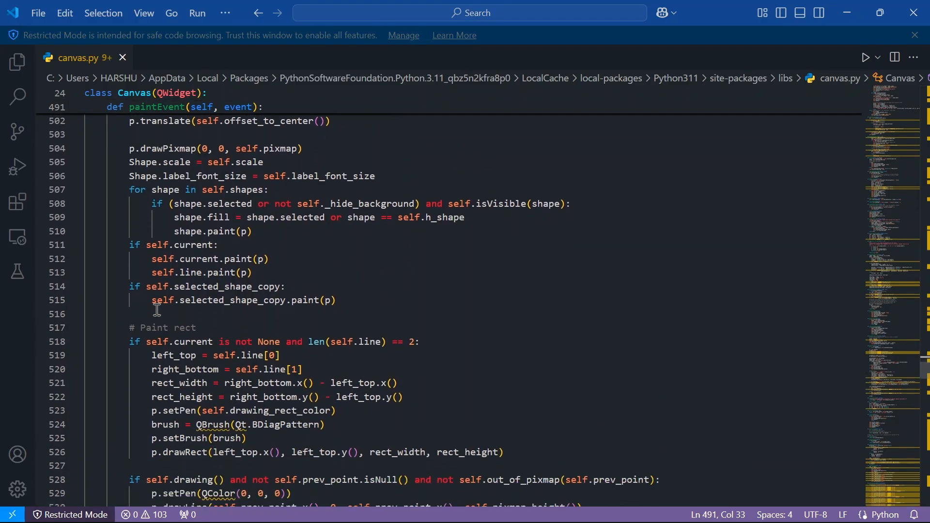
{"action": "scroll", "scroll_direction": "down", "scroll_amount": 3}
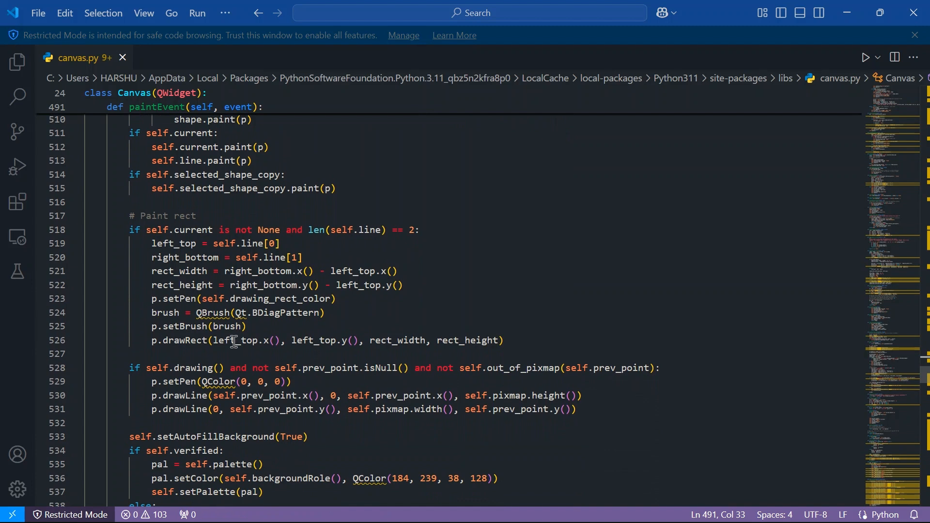
{"action": "type", "text": "int("}
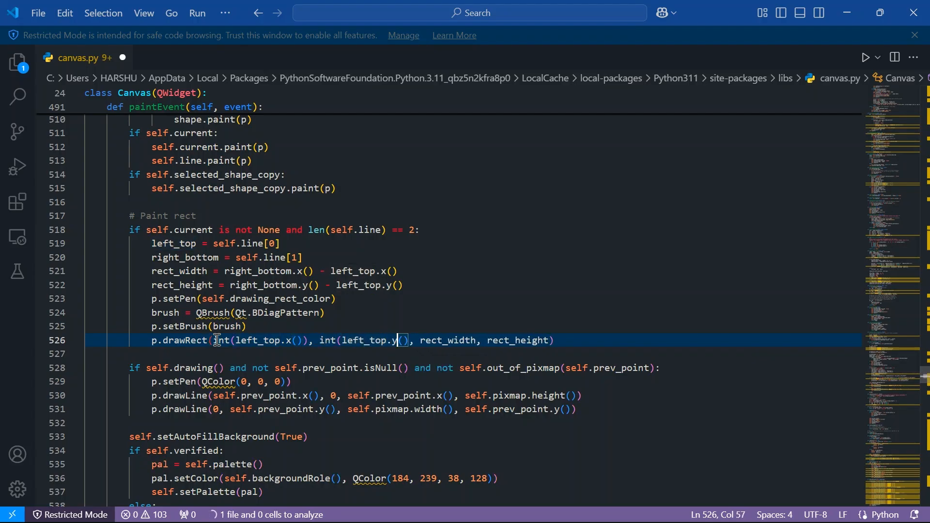
{"action": "type", "text": "()"}
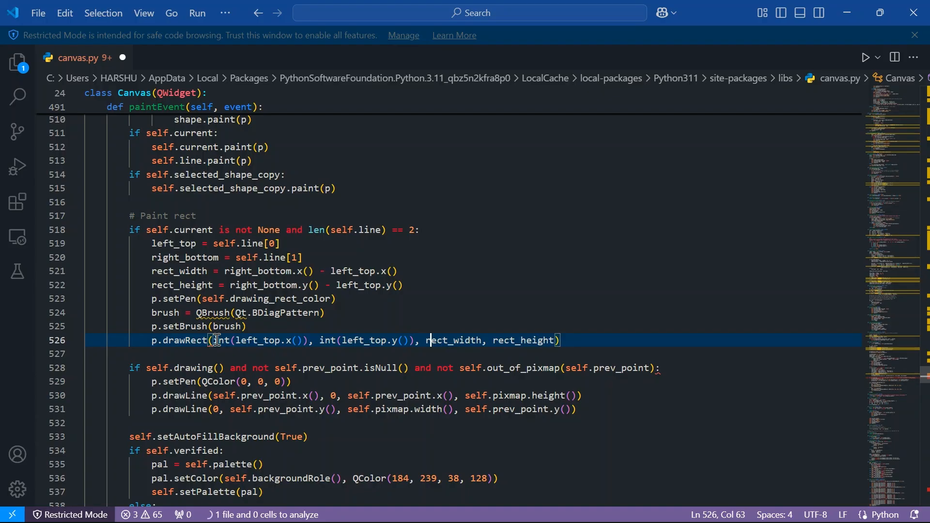
{"action": "type", "text": "int("}
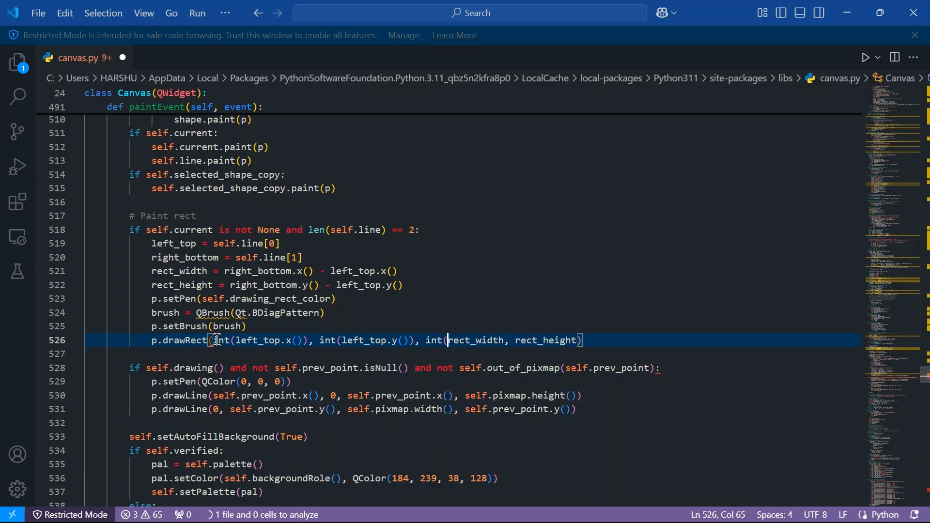
{"action": "double_click", "coordinate": [474, 339]}
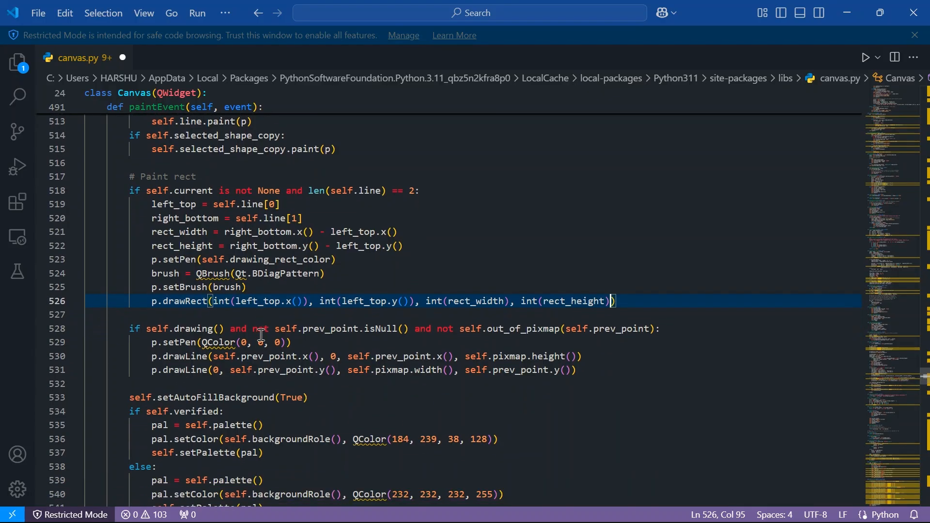
Wrap both p.drawLine calls' coordinate arguments in int()
{"action": "left_click", "coordinate": [215, 357]}
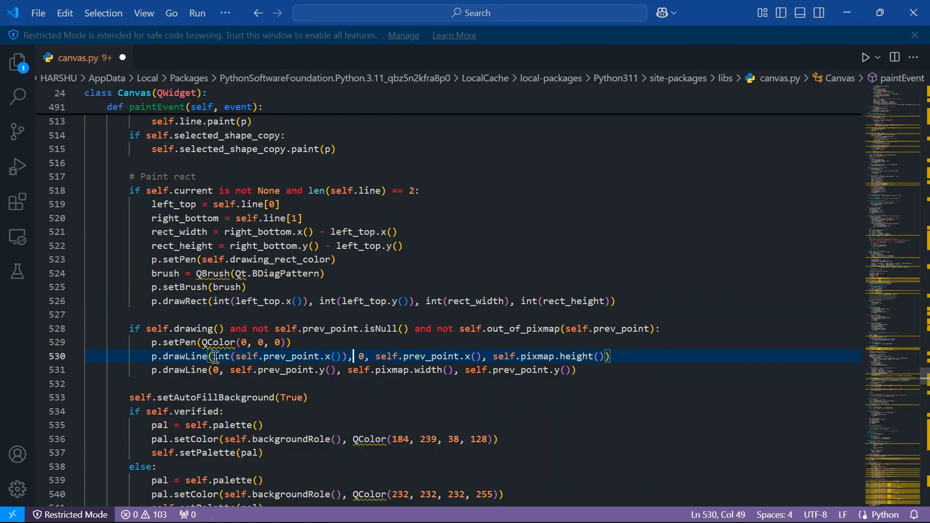
{"action": "type", "text": "int("}
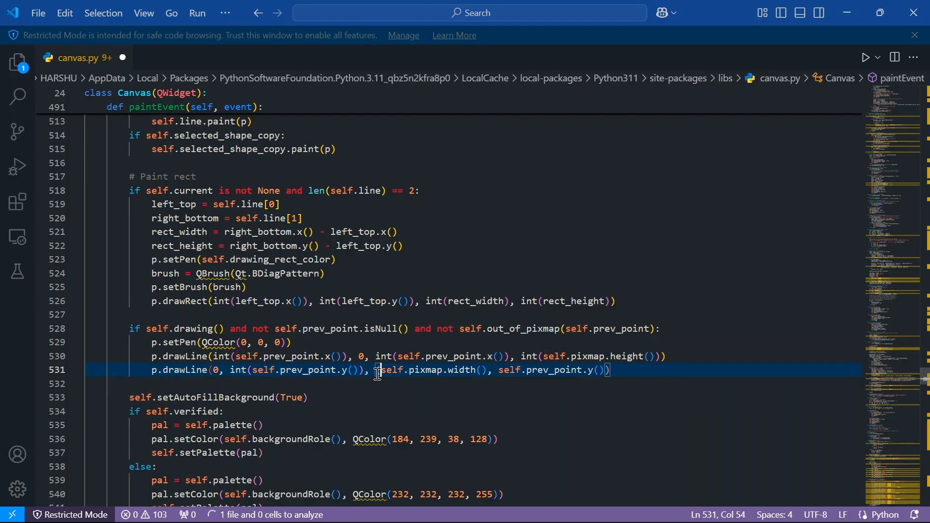
{"action": "type", "text": "int("}
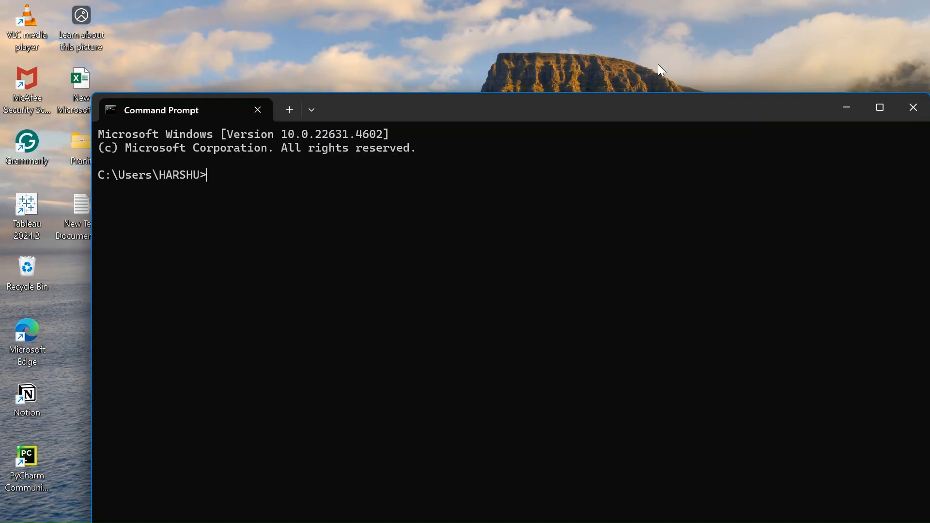
Maximize Command Prompt and run 'labelimg' to reopen labelImg after the fix
{"action": "left_click", "coordinate": [879, 107]}
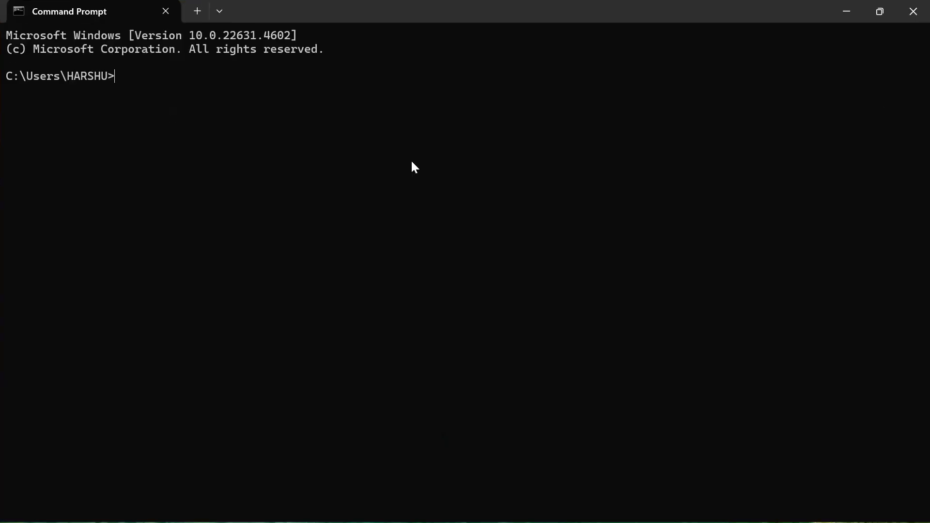
{"action": "type", "text": "labelimg"}
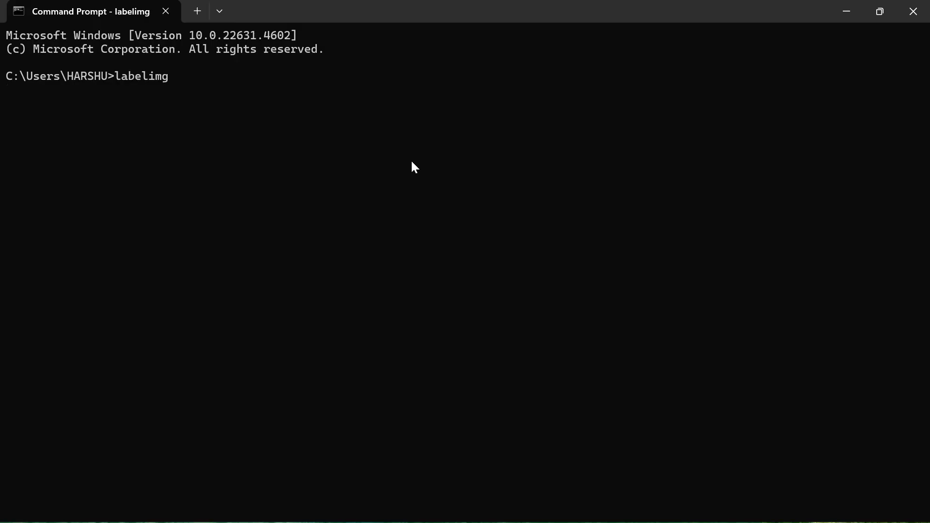
{"action": "key", "text": "Enter"}
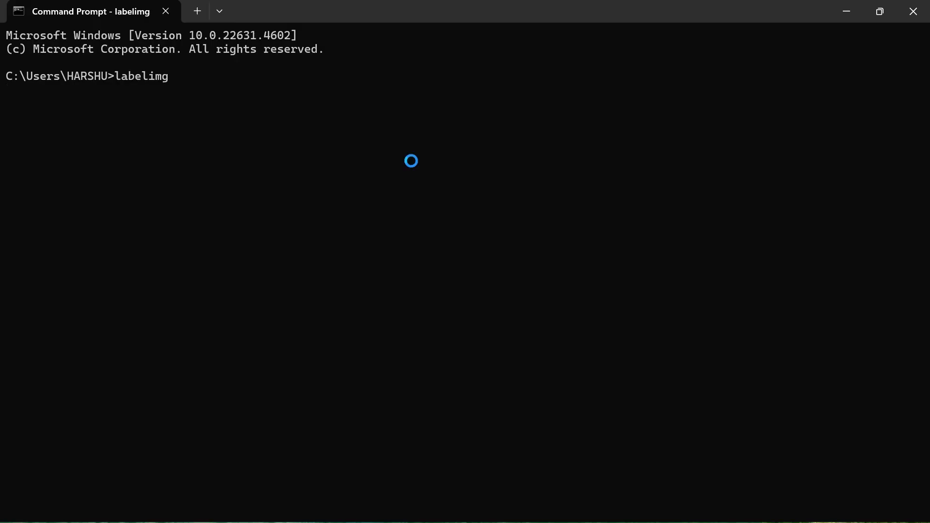
{"action": "key", "text": "Enter"}
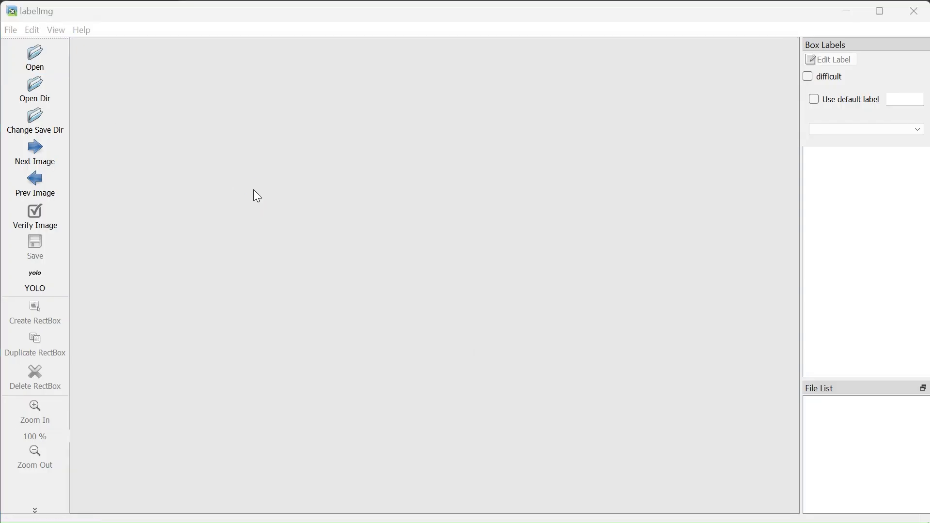
Load the zebrafish image 1Lcrop113.jpg from the test folder for annotation
{"action": "left_click", "coordinate": [35, 52]}
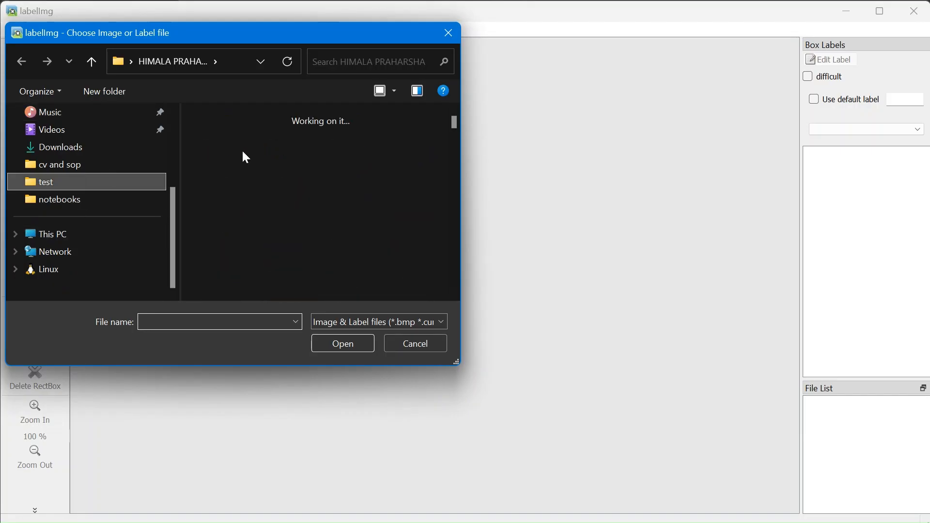
{"action": "left_click", "coordinate": [343, 343]}
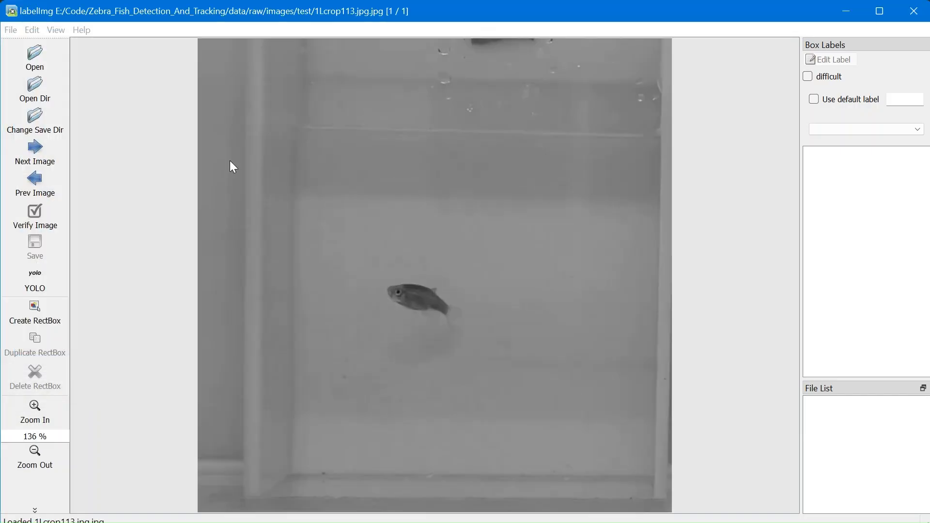
{"action": "left_click", "coordinate": [35, 314]}
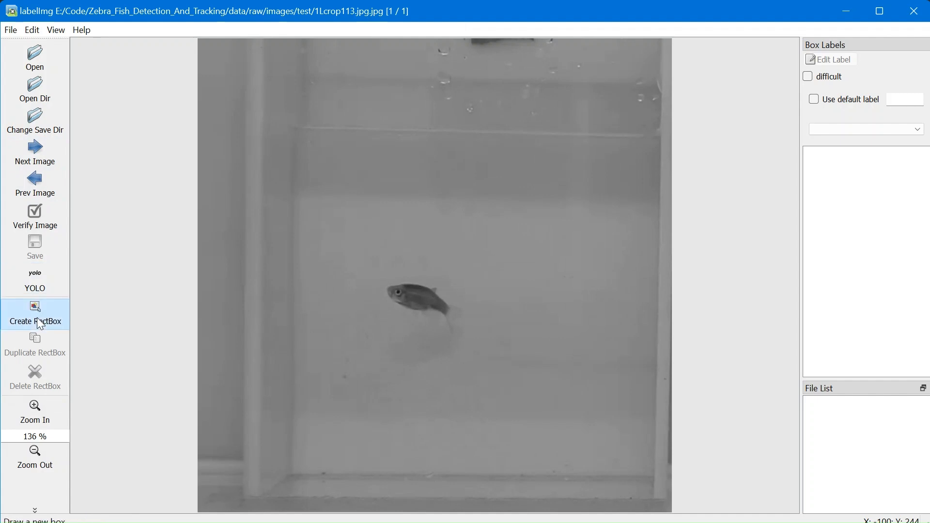
Draw a bounding box around the fish near the image centre and label it 'fish'
{"action": "left_click", "coordinate": [35, 314]}
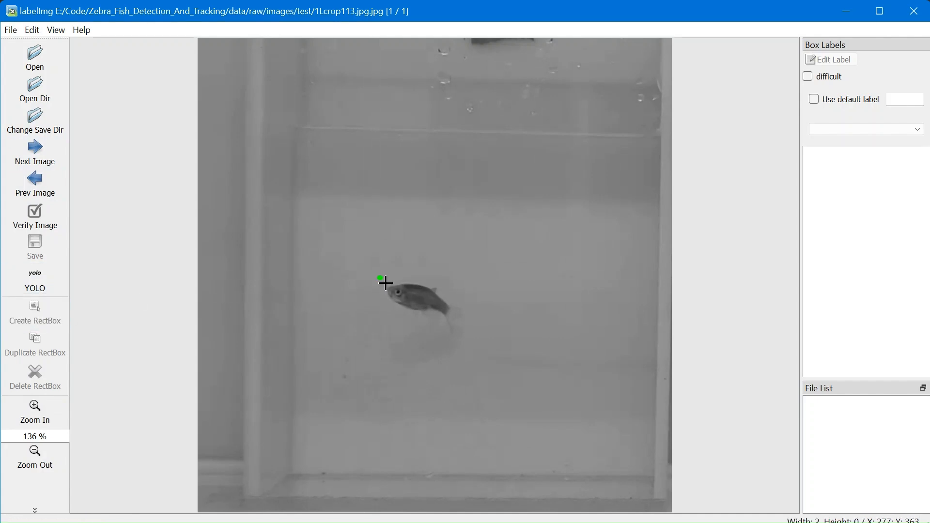
{"action": "left_click_drag", "start_coordinate": [379, 277], "coordinate": [467, 332]}
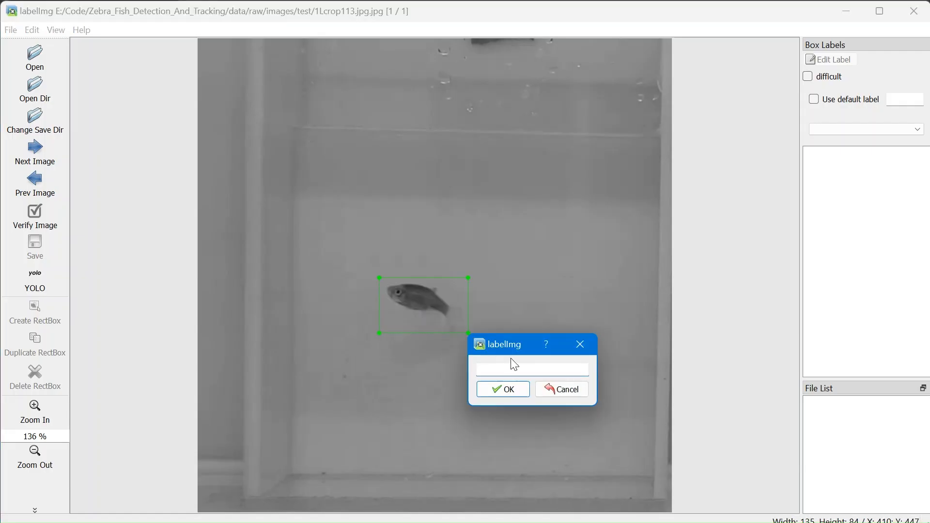
{"action": "type", "text": "f"}
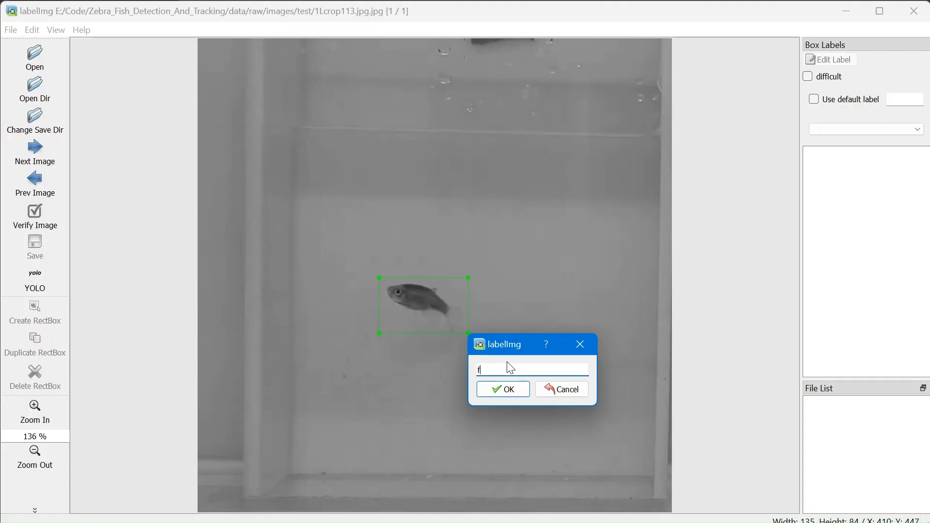
{"action": "type", "text": "ish"}
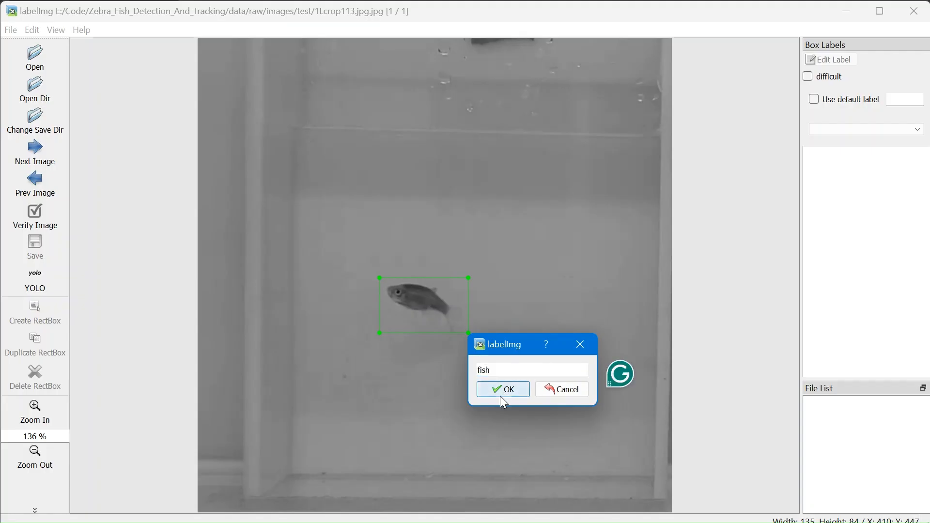
{"action": "left_click", "coordinate": [502, 390]}
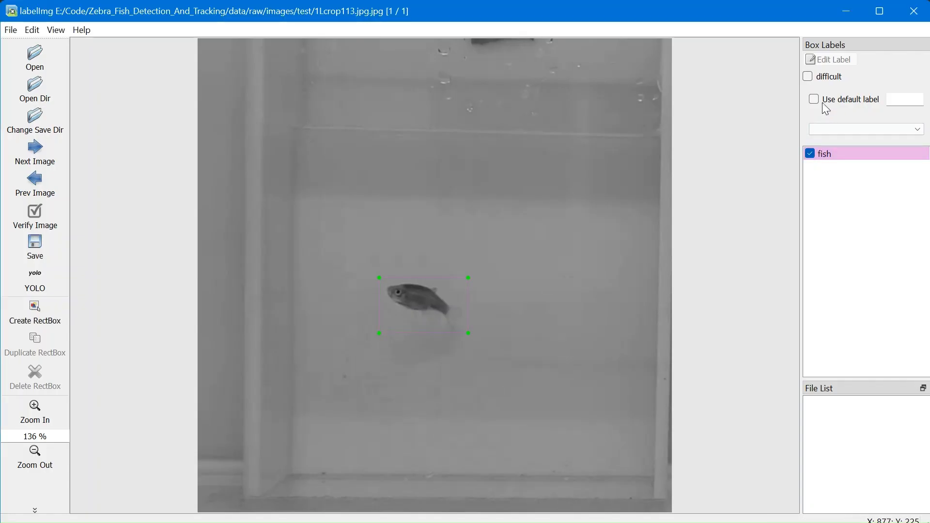
Enable Use default label with 'fish' as the default for new boxes
{"action": "left_click", "coordinate": [814, 99]}
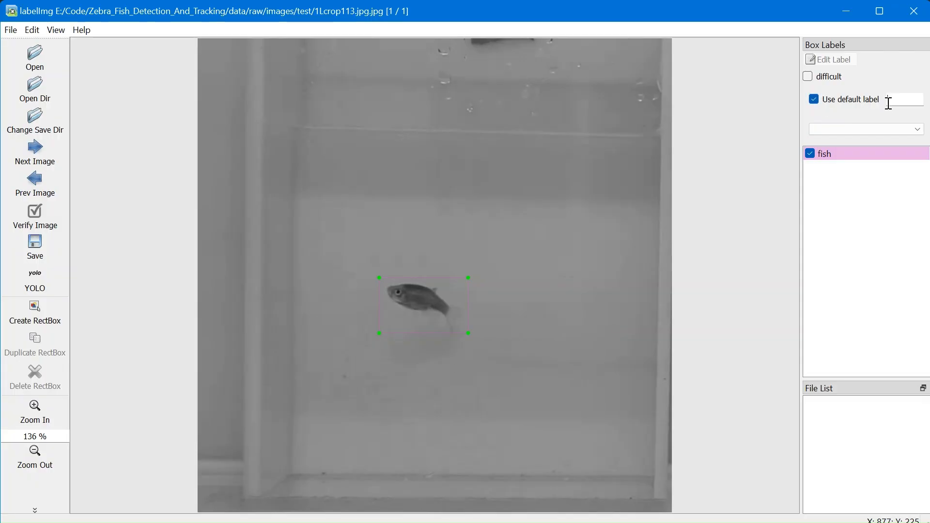
{"action": "type", "text": "fish"}
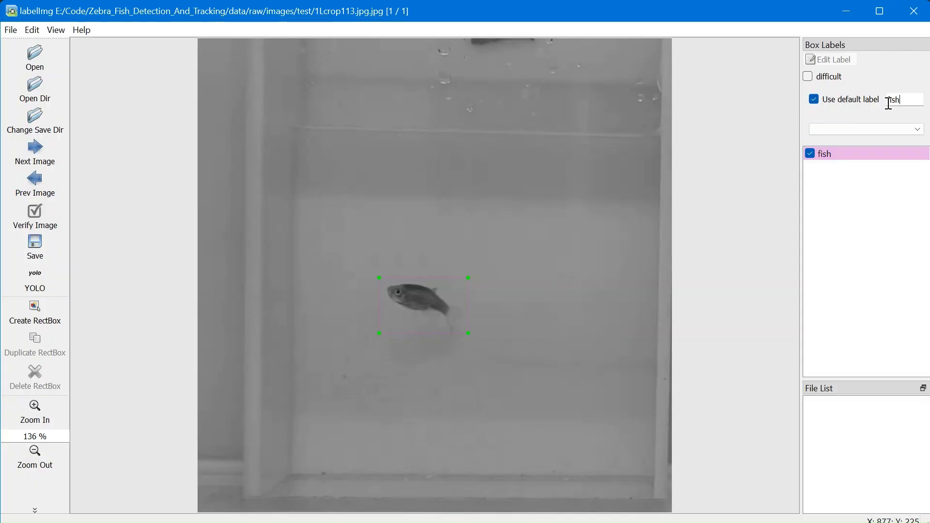
{"action": "left_click", "coordinate": [35, 118]}
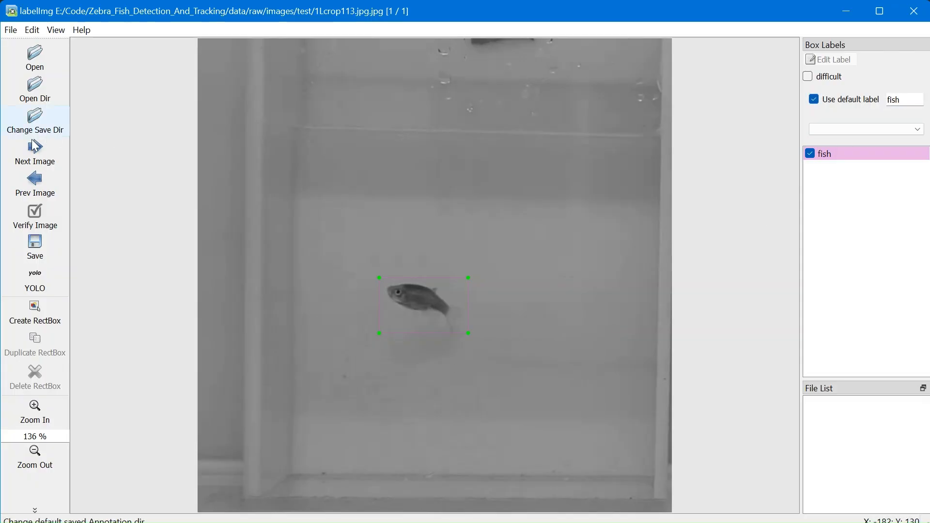